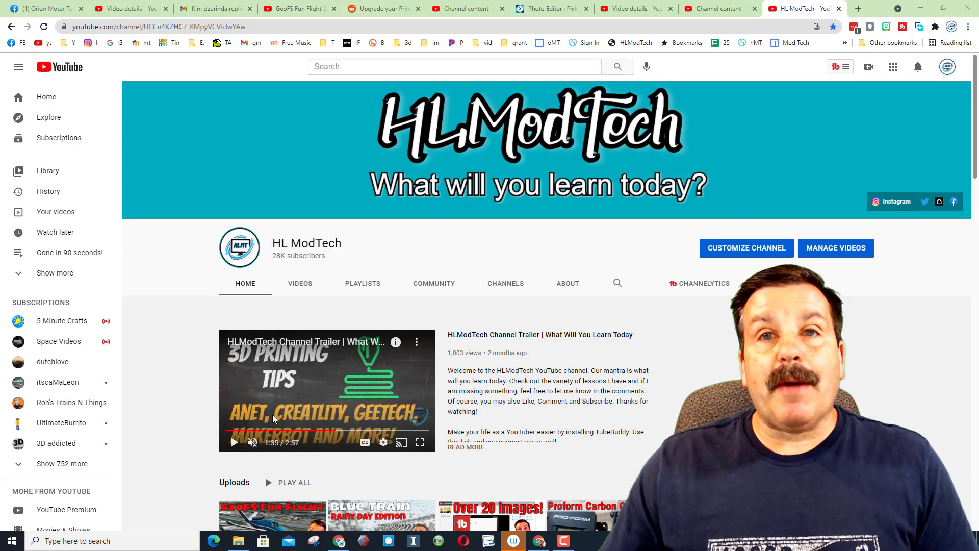
Scroll the HL ModTech channel home page down to the Shorts shelf.
{"action": "scroll", "scroll_direction": "down", "scroll_amount": 3}
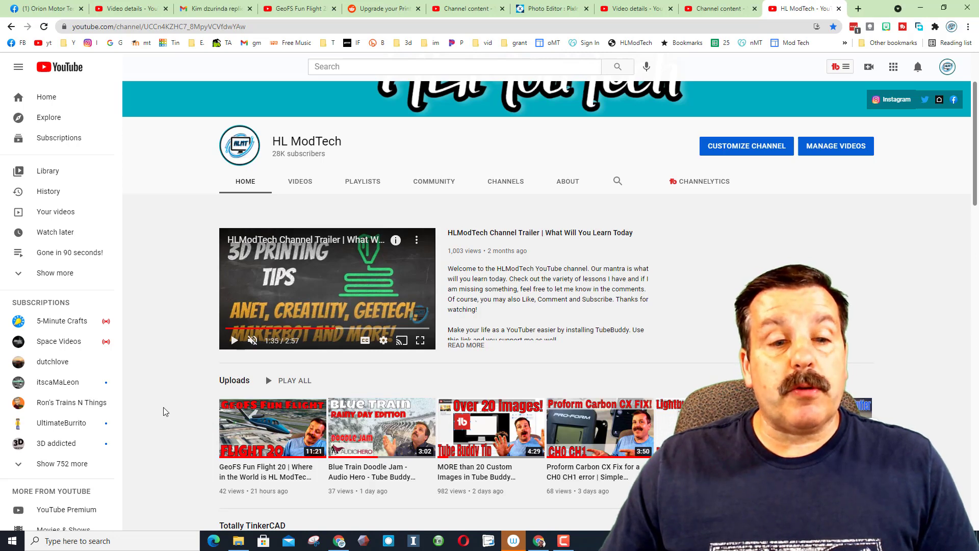
{"action": "key", "text": "End"}
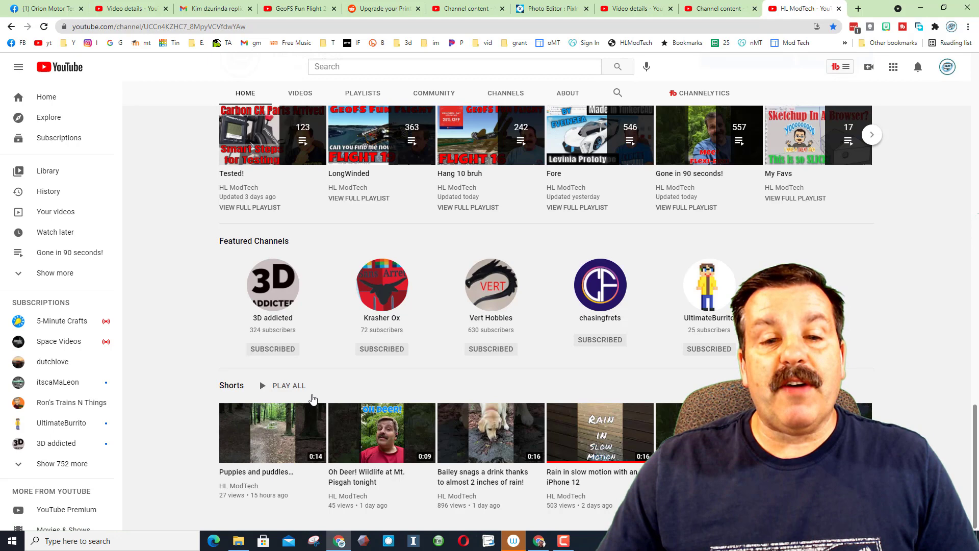
{"action": "mouse_move", "coordinate": [417, 404]}
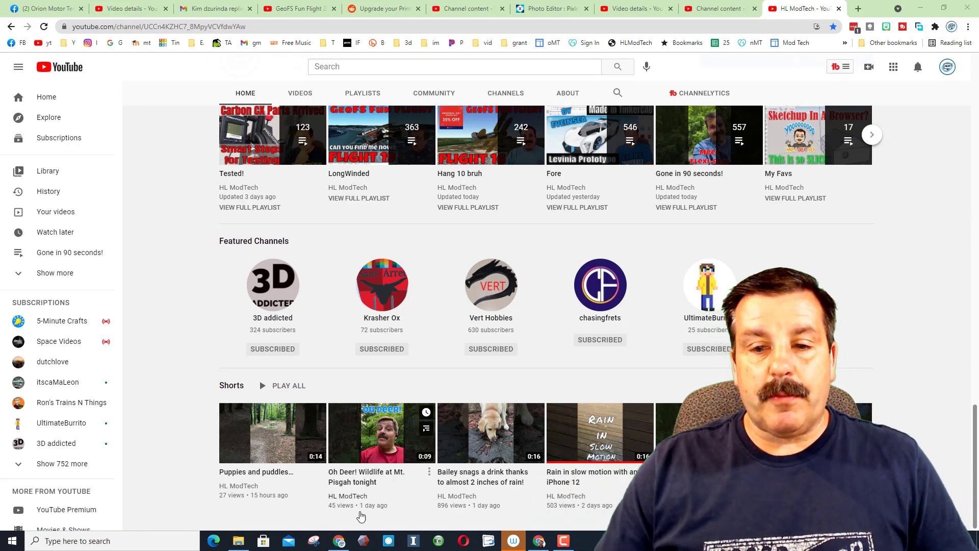
{"action": "mouse_move", "coordinate": [272, 492]}
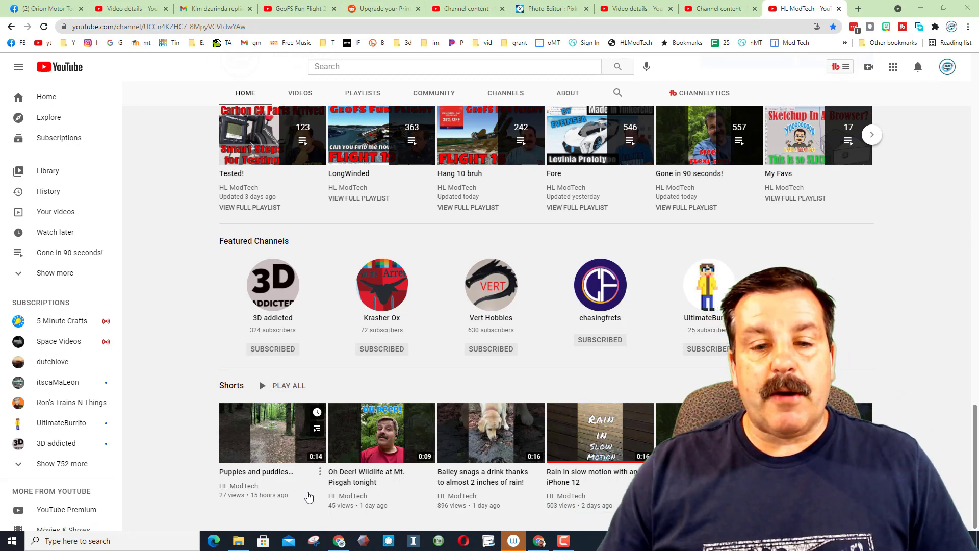
{"action": "mouse_move", "coordinate": [470, 511]}
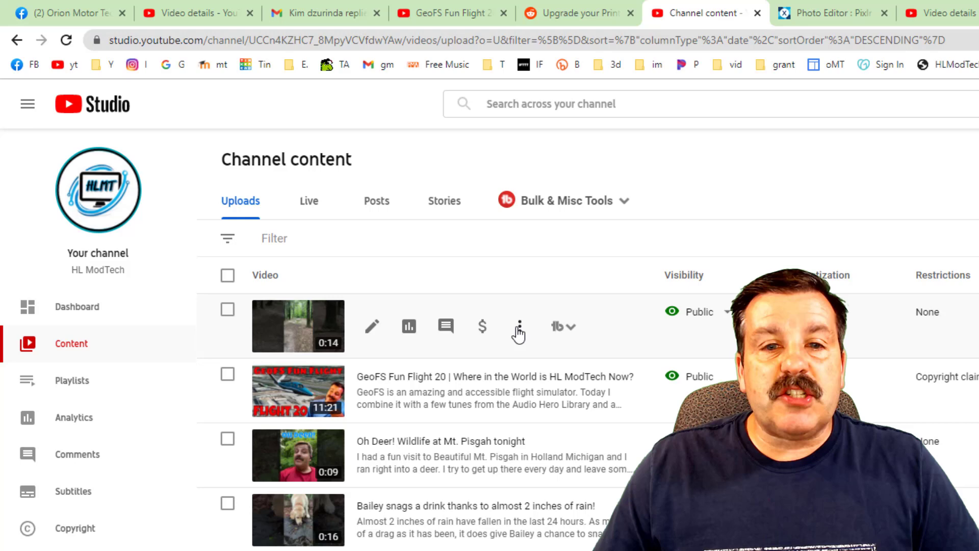
Download the forest short's MP4 from its Options menu in Studio's content list.
{"action": "left_click", "coordinate": [519, 327]}
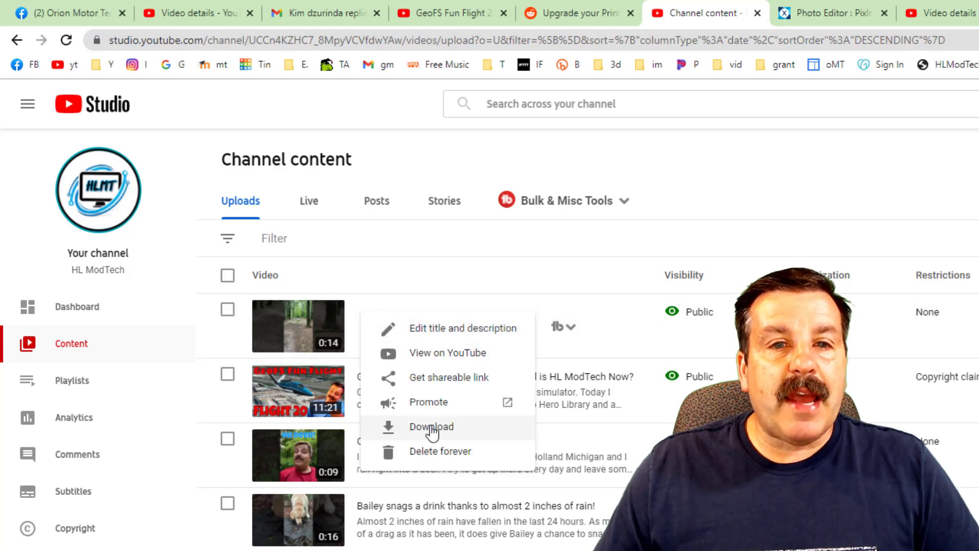
{"action": "left_click", "coordinate": [431, 426]}
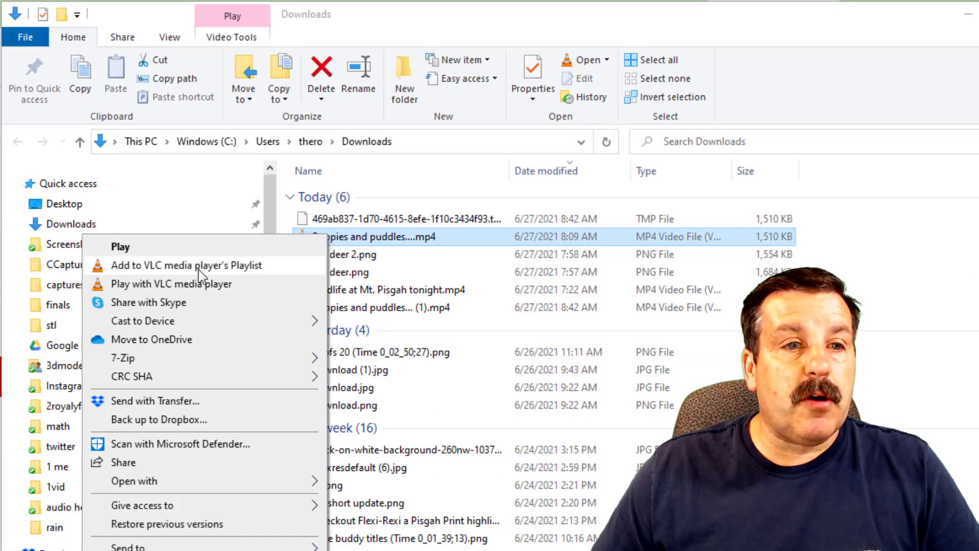
Play the MP4 in VLC and check the Video snapshot folder, D:\db\Dropbox\Screenshots.
{"action": "left_click", "coordinate": [170, 283]}
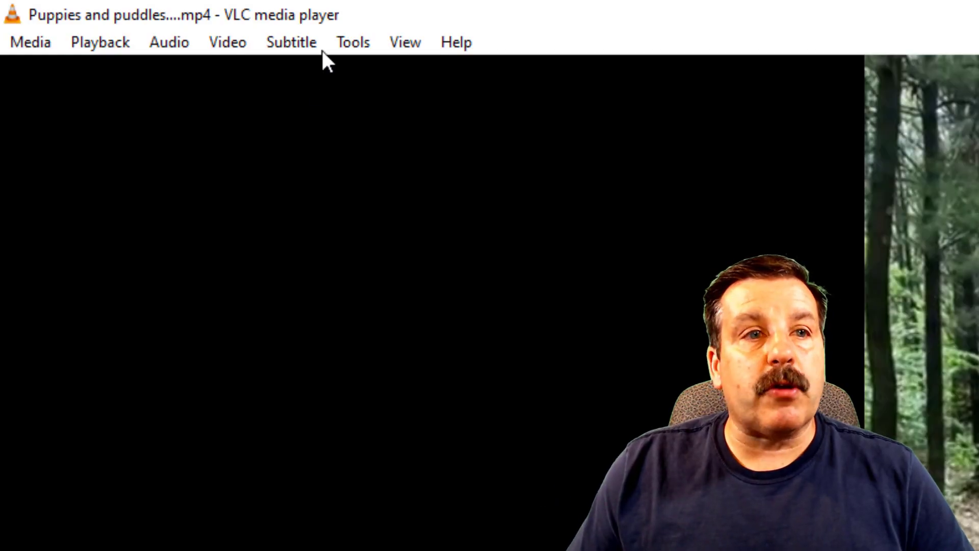
{"action": "left_click", "coordinate": [353, 42]}
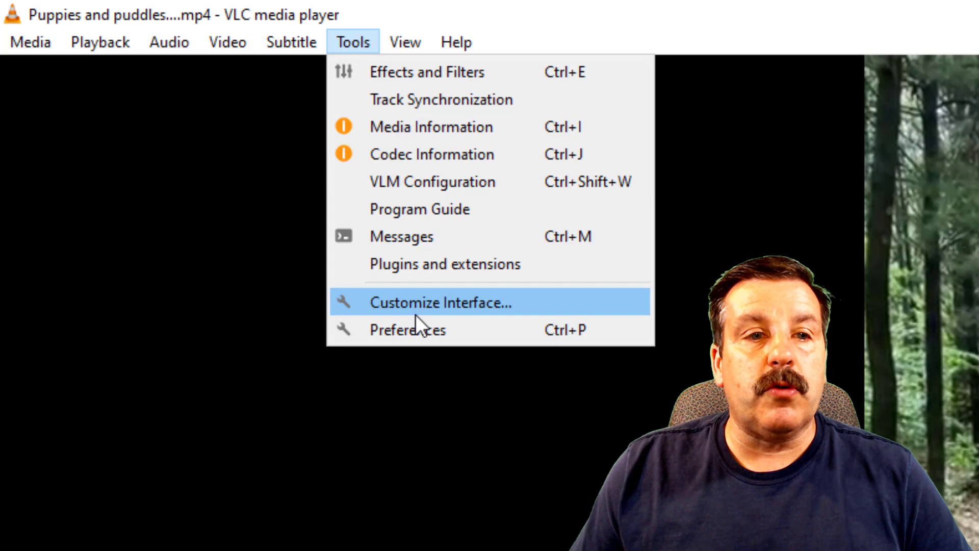
{"action": "left_click", "coordinate": [408, 330]}
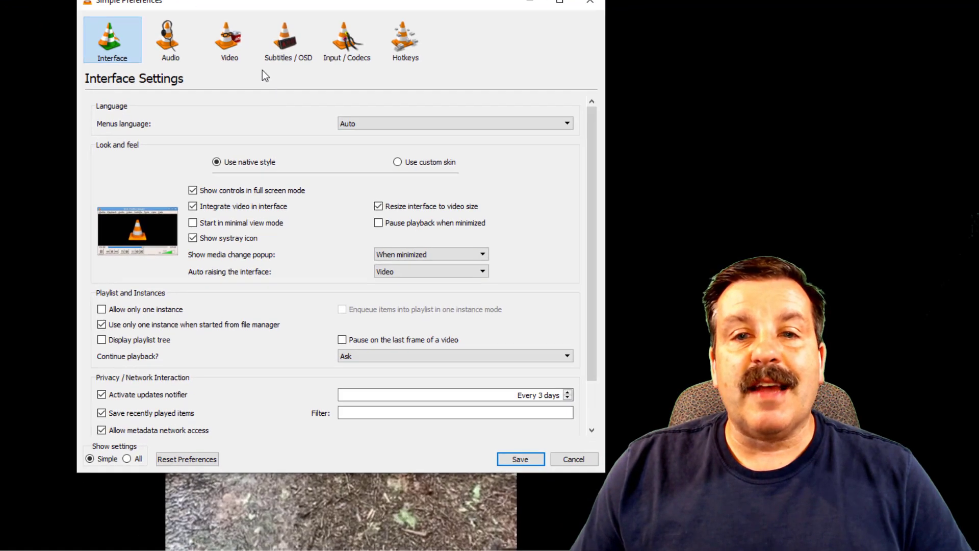
{"action": "left_click", "coordinate": [229, 38]}
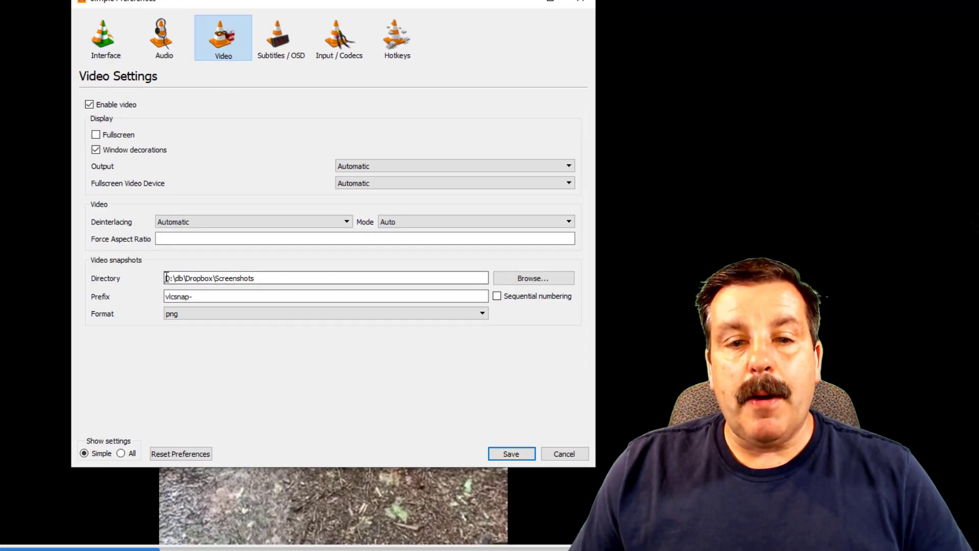
{"action": "mouse_move", "coordinate": [270, 278]}
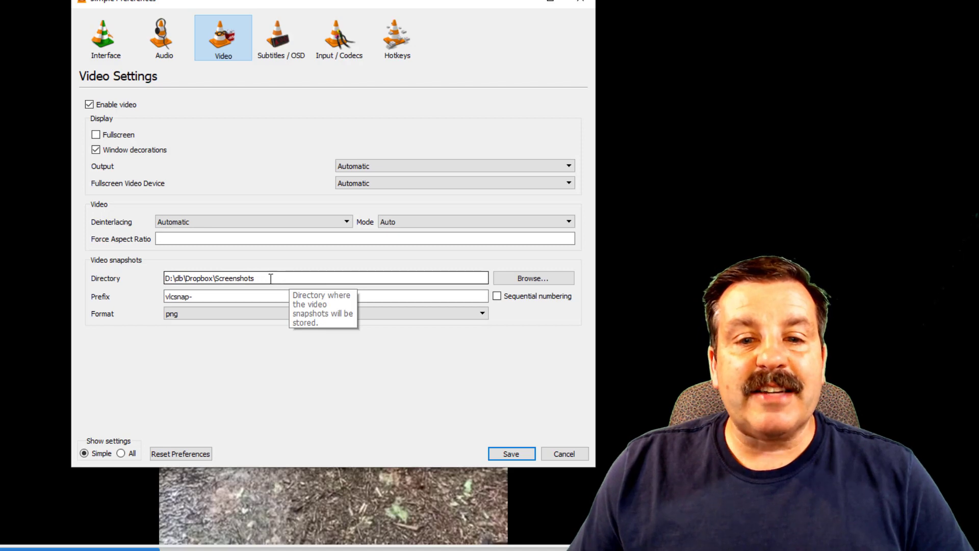
{"action": "mouse_move", "coordinate": [518, 283]}
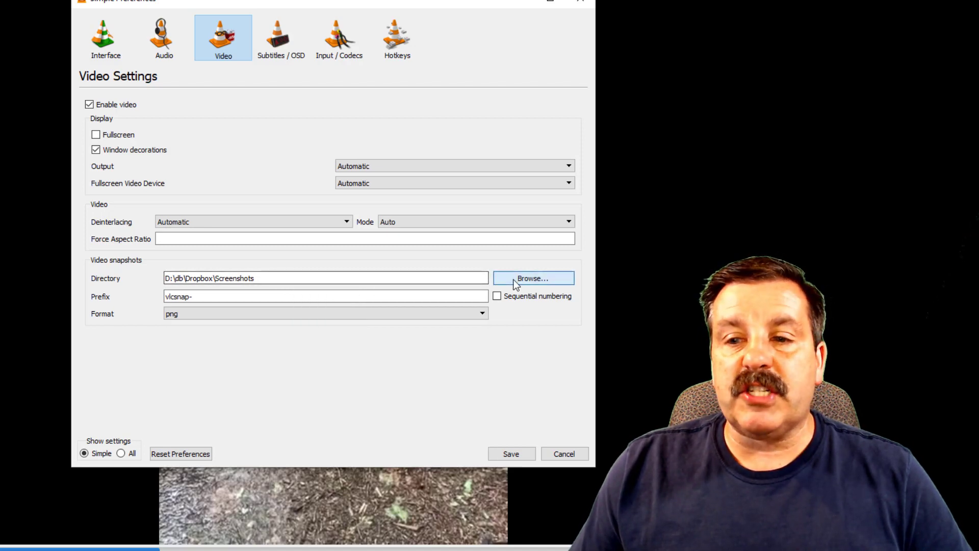
{"action": "left_click", "coordinate": [533, 278]}
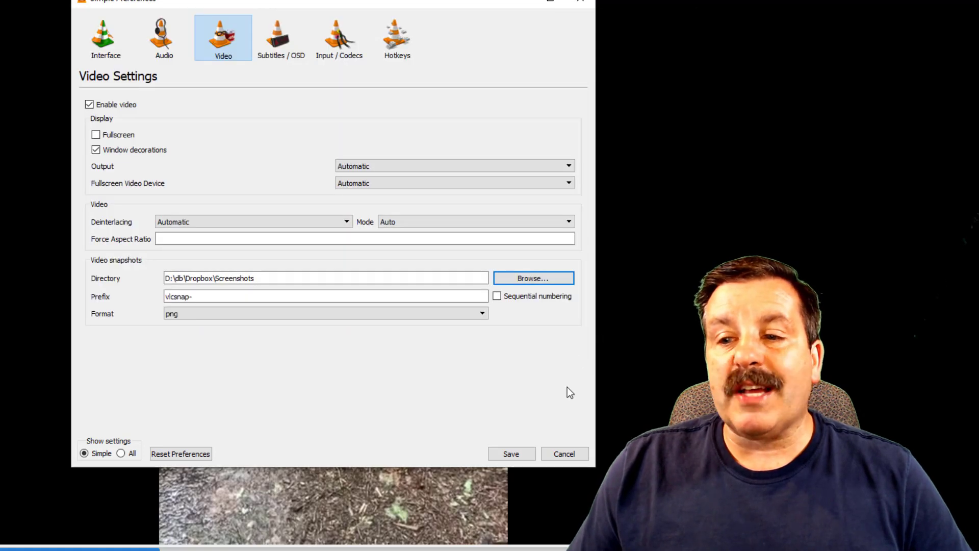
{"action": "mouse_move", "coordinate": [565, 418]}
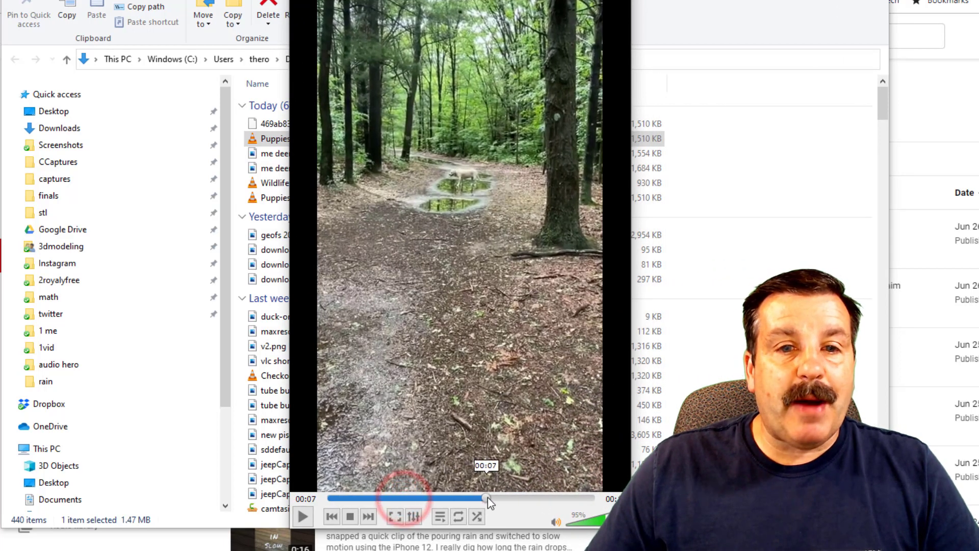
Scrub to about 00:07 where the dog stands in the puddle and snapshot it.
{"action": "left_click_drag", "start_coordinate": [490, 498], "coordinate": [534, 498]}
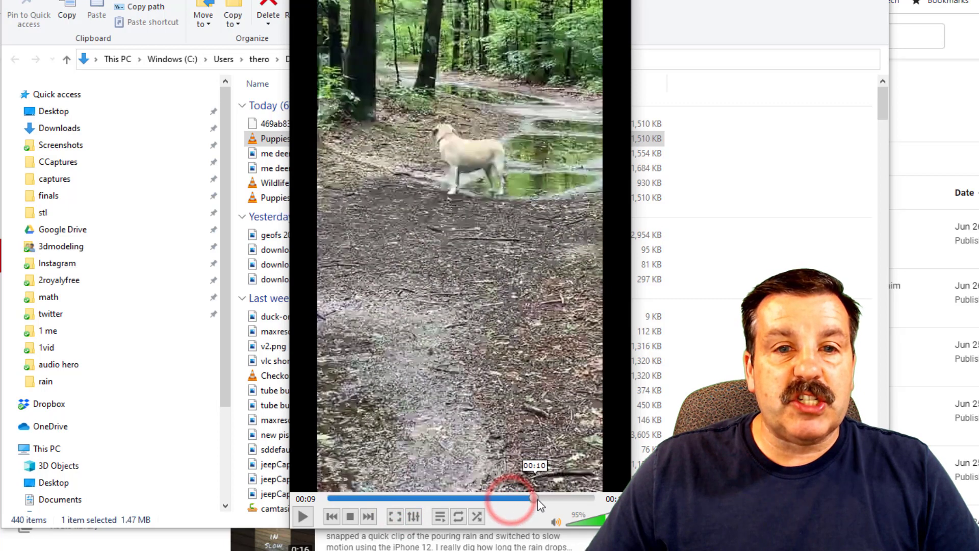
{"action": "left_click_drag", "start_coordinate": [537, 498], "coordinate": [568, 498]}
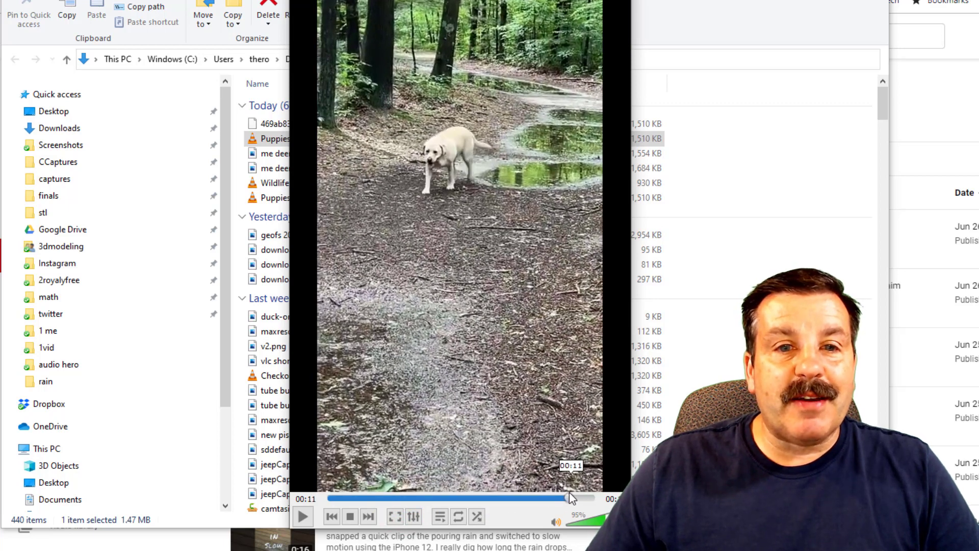
{"action": "left_click_drag", "start_coordinate": [568, 498], "coordinate": [550, 498]}
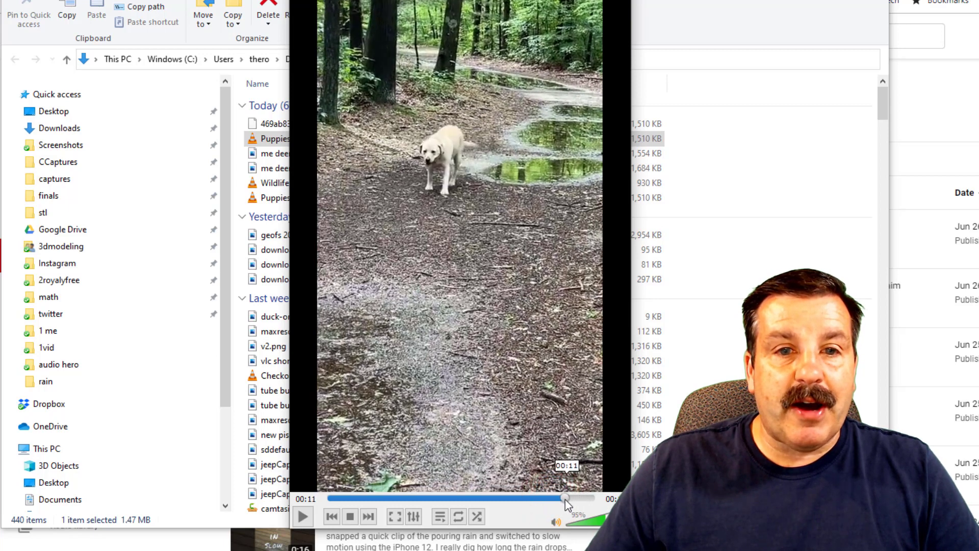
{"action": "left_click_drag", "start_coordinate": [565, 498], "coordinate": [504, 498]}
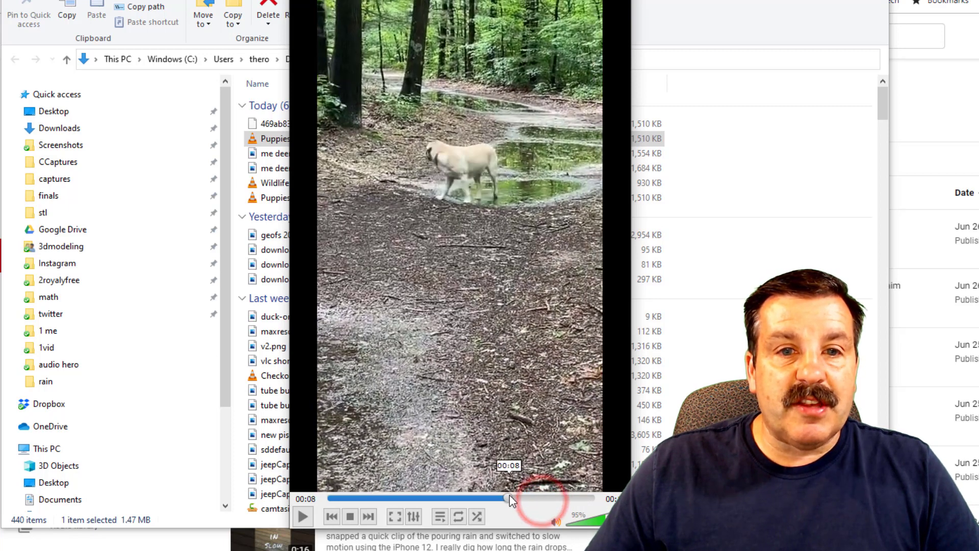
{"action": "left_click_drag", "start_coordinate": [506, 498], "coordinate": [481, 498]}
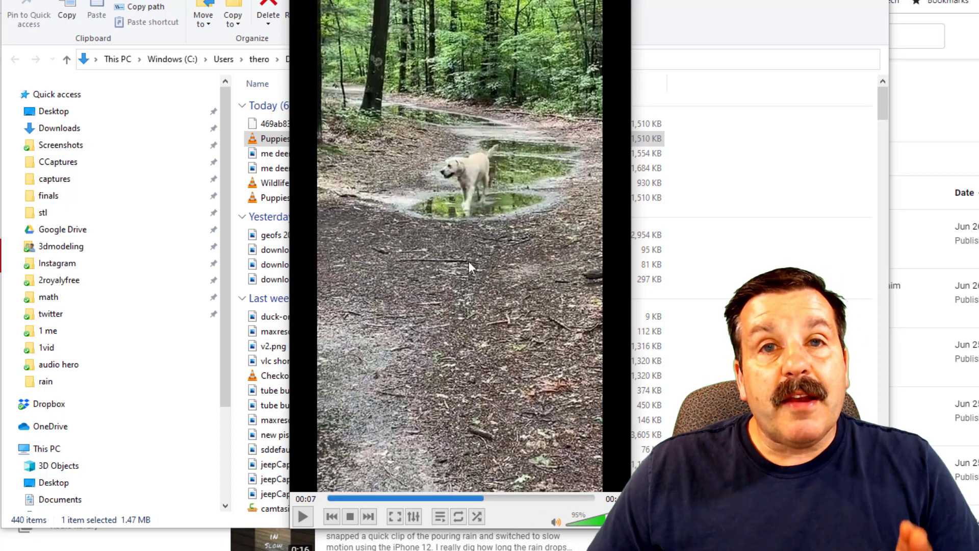
{"action": "key", "text": "Shift+S"}
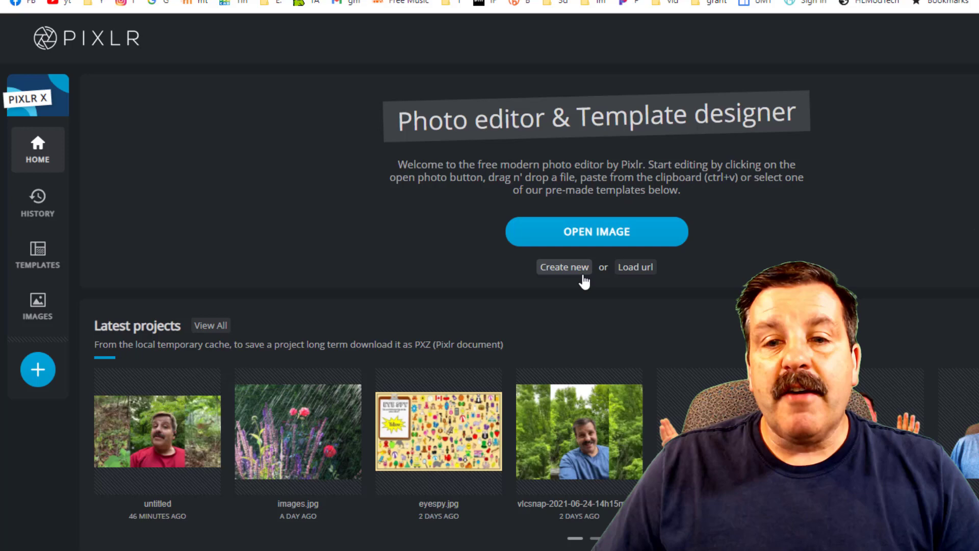
Create a blank canvas using the Web 720p (1280×720) preset.
{"action": "left_click", "coordinate": [564, 266]}
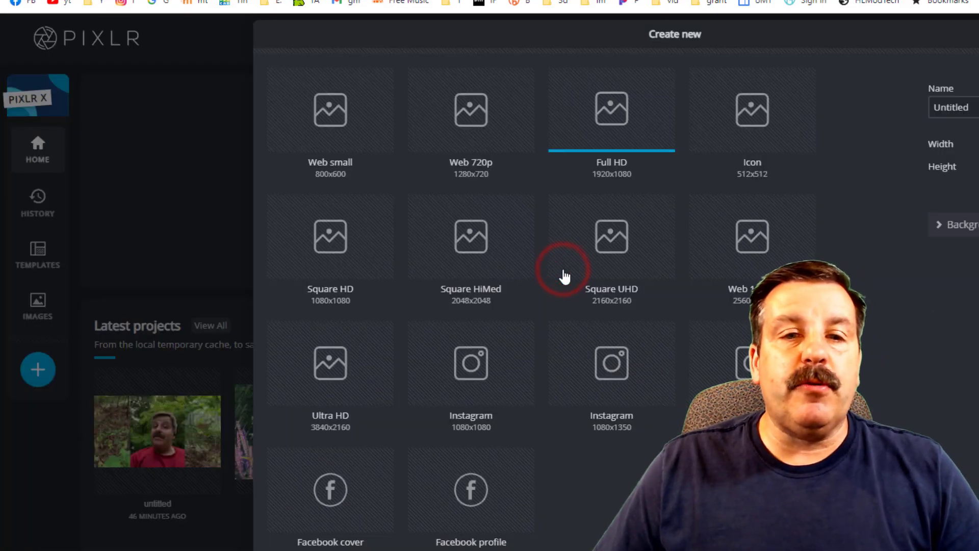
{"action": "left_click", "coordinate": [470, 112]}
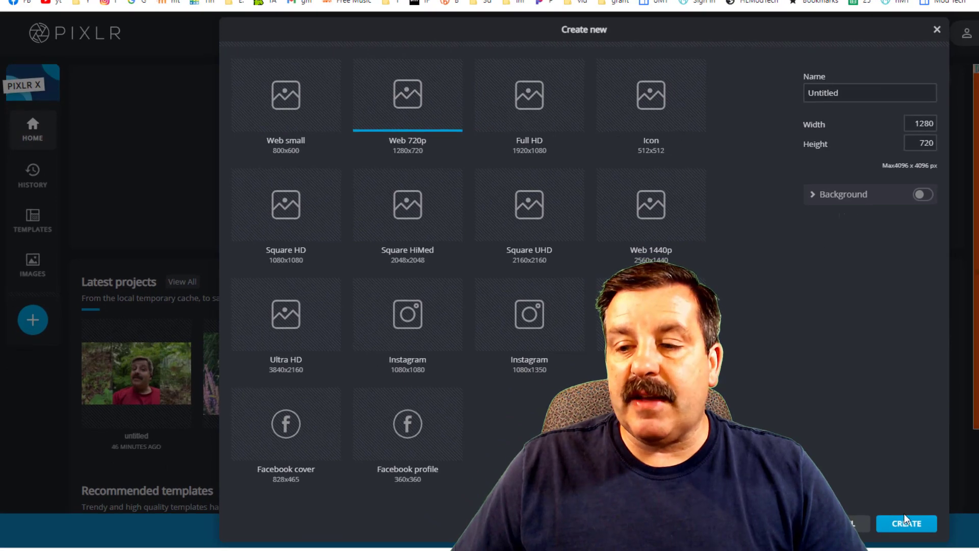
{"action": "left_click", "coordinate": [907, 524]}
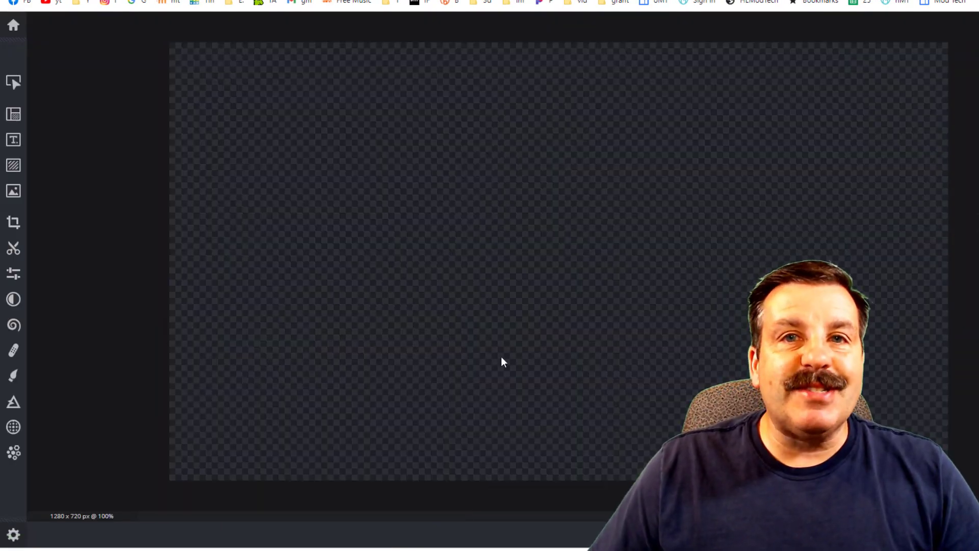
{"action": "mouse_move", "coordinate": [83, 230]}
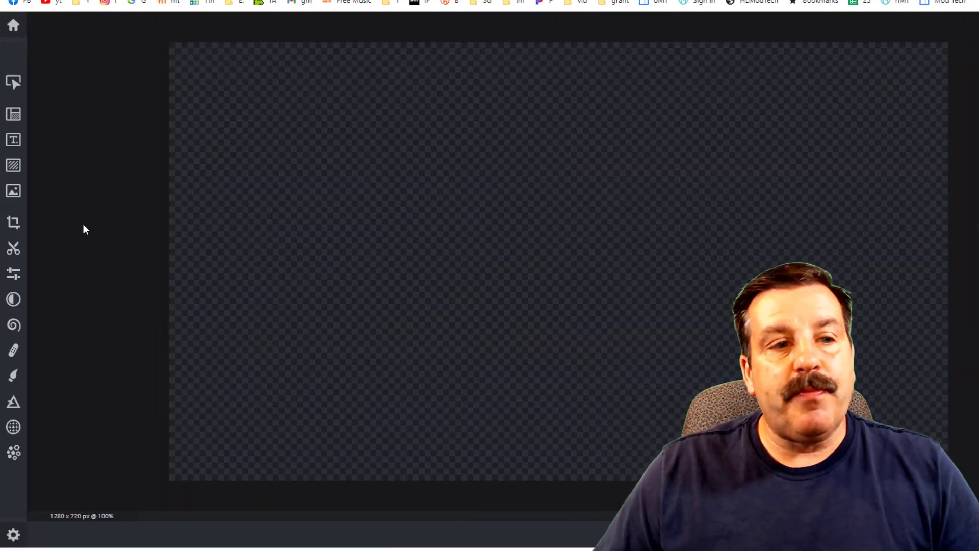
Add the dog-in-puddle snapshot as an image layer and nudge it toward centre.
{"action": "left_click", "coordinate": [13, 189]}
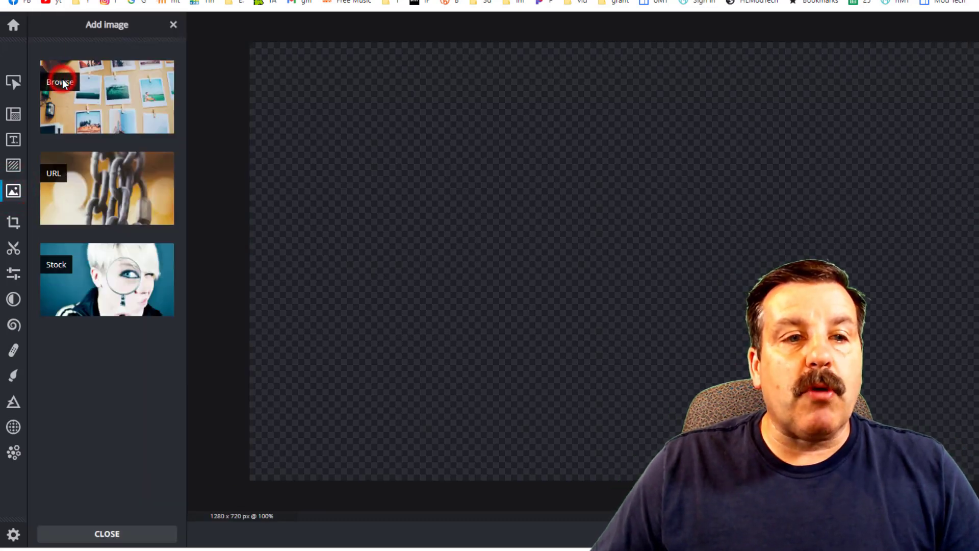
{"action": "left_click", "coordinate": [62, 82]}
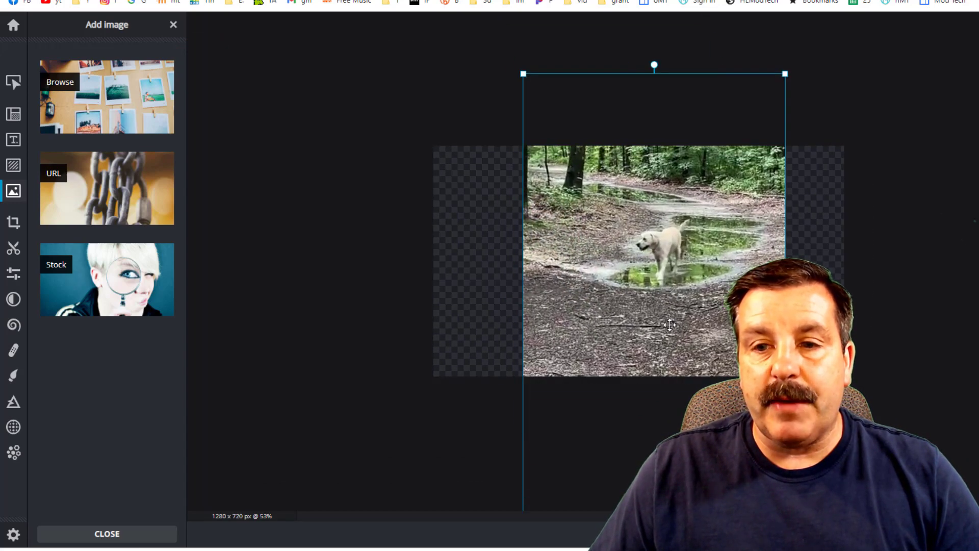
{"action": "left_click_drag", "start_coordinate": [670, 325], "coordinate": [649, 339]}
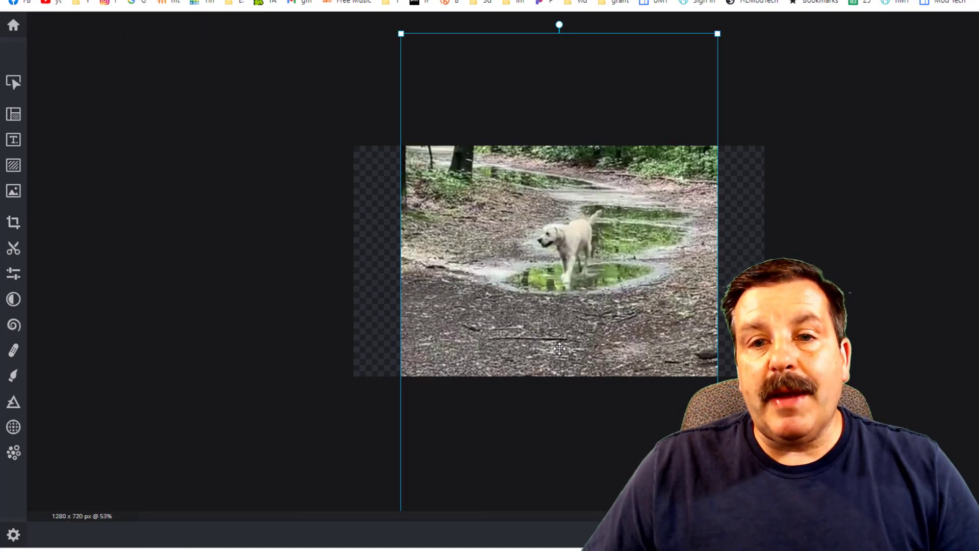
{"action": "mouse_move", "coordinate": [16, 241]}
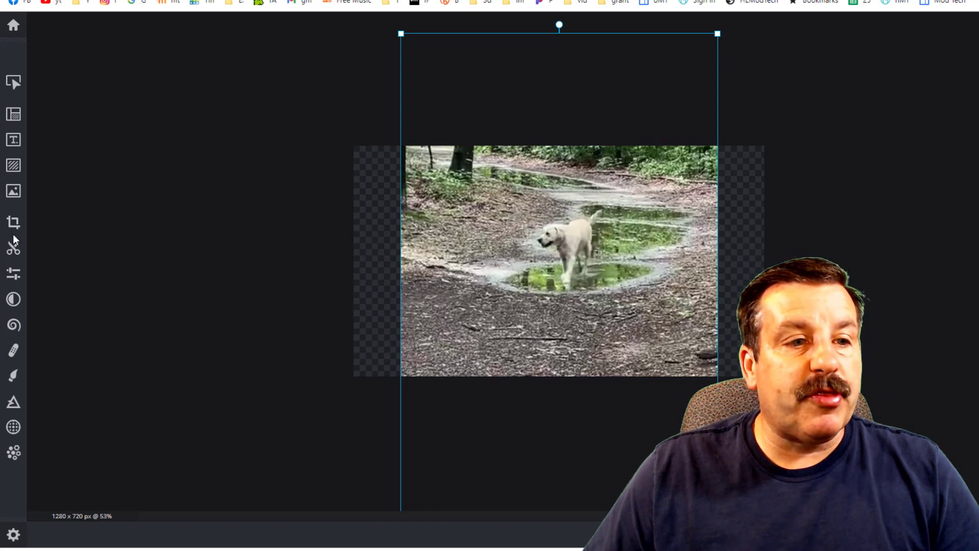
Cut the dog photo down to an upright rectangular strip with the Cutout tool.
{"action": "left_click", "coordinate": [13, 258]}
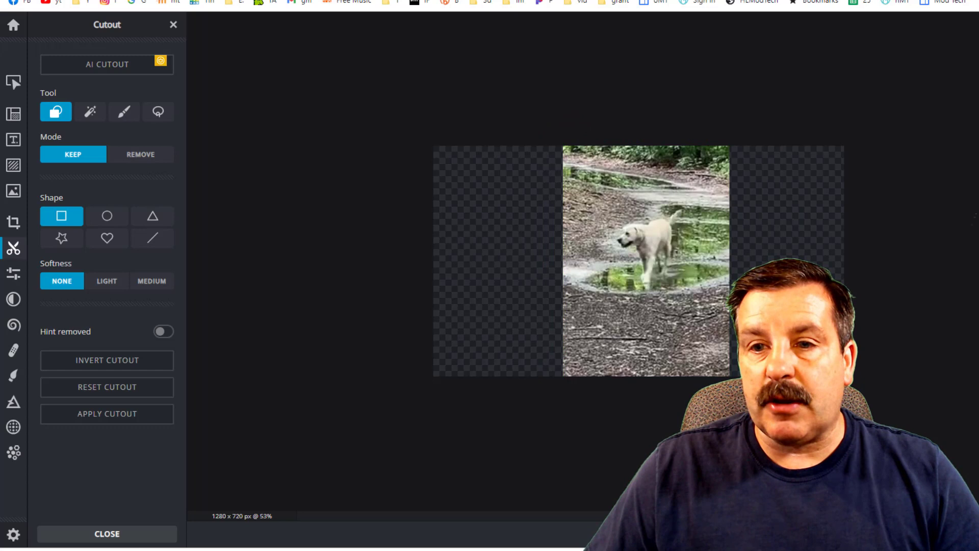
{"action": "left_click", "coordinate": [13, 84]}
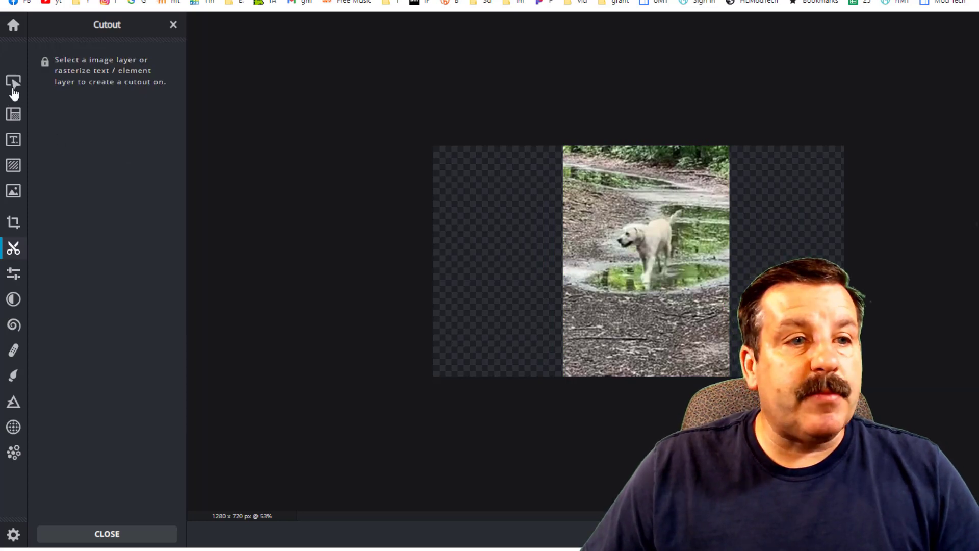
{"action": "left_click", "coordinate": [13, 187]}
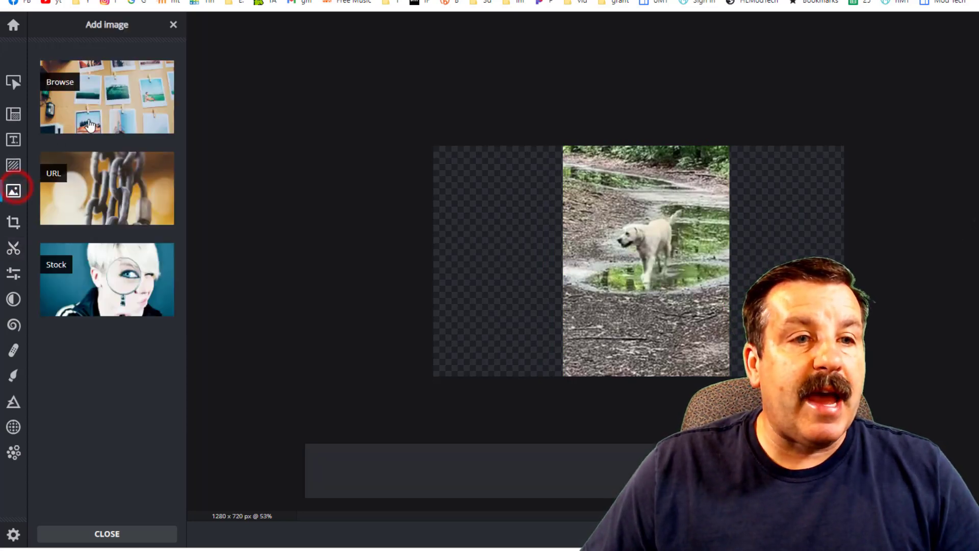
Add a wider forest snapshot beside the dog strip and arrange the layers.
{"action": "left_click", "coordinate": [106, 96]}
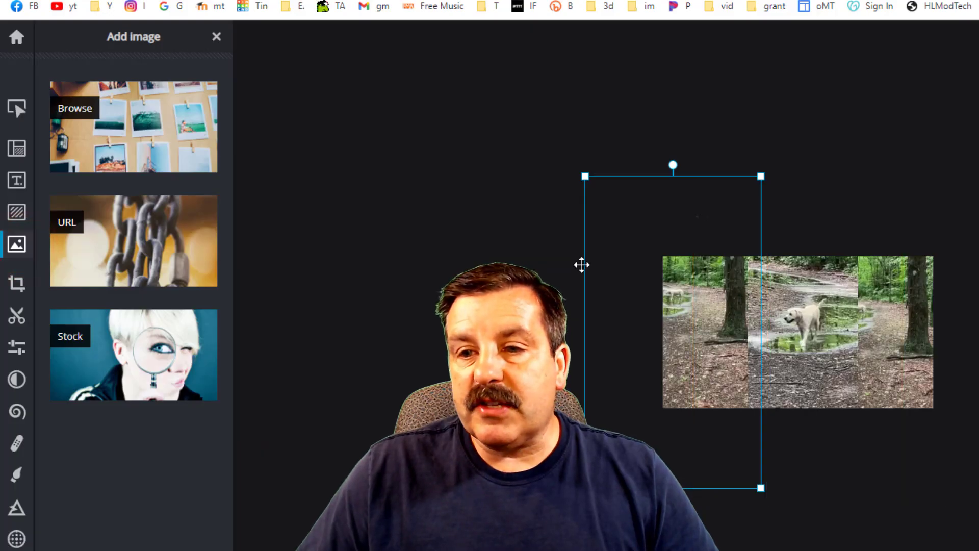
{"action": "left_click", "coordinate": [17, 109]}
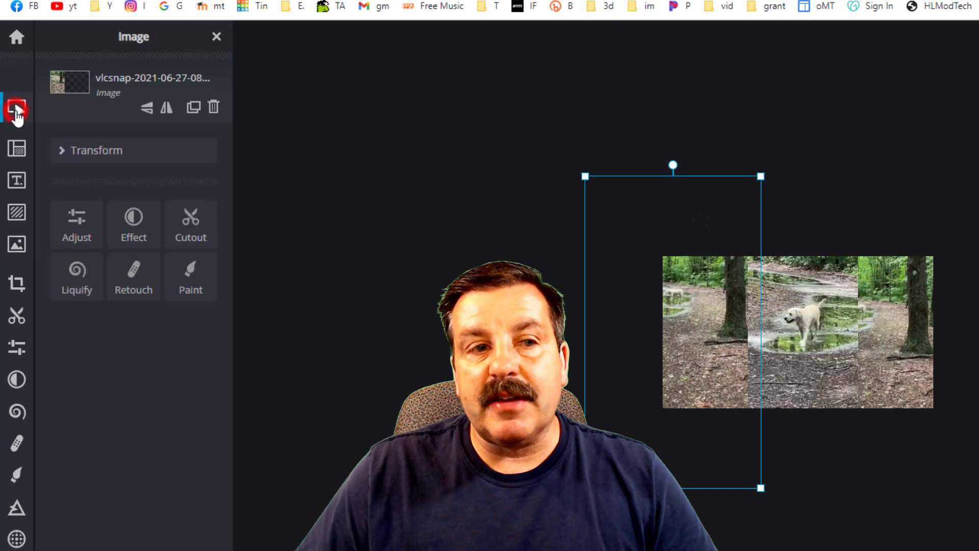
{"action": "left_click", "coordinate": [166, 107]}
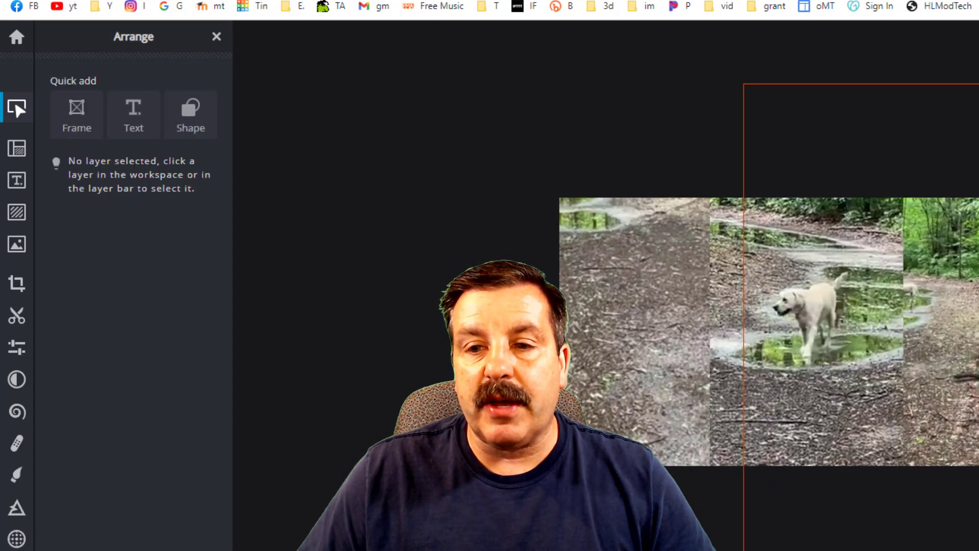
{"action": "left_click", "coordinate": [932, 526]}
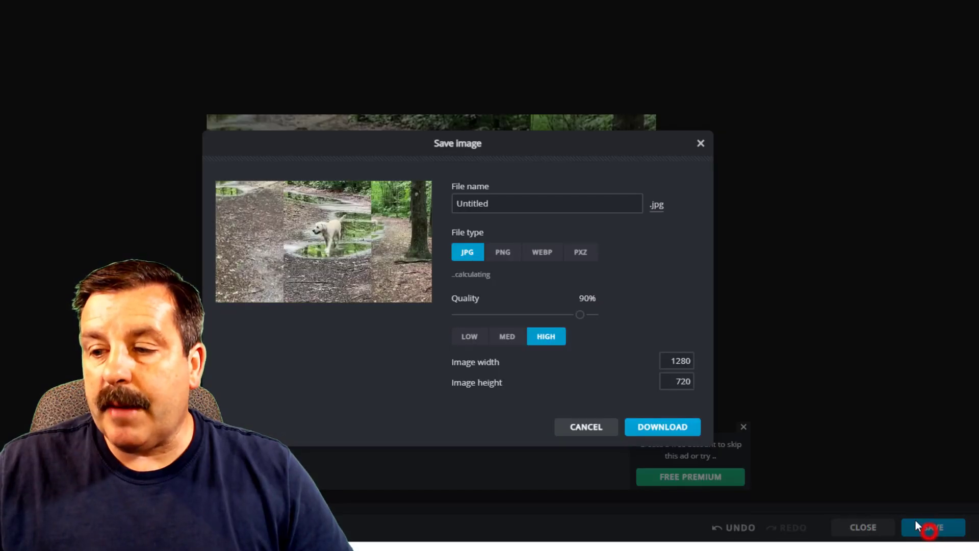
Download the collage as a High-quality JPG named 'bailey puddle' into Downloads.
{"action": "type", "text": "bail"}
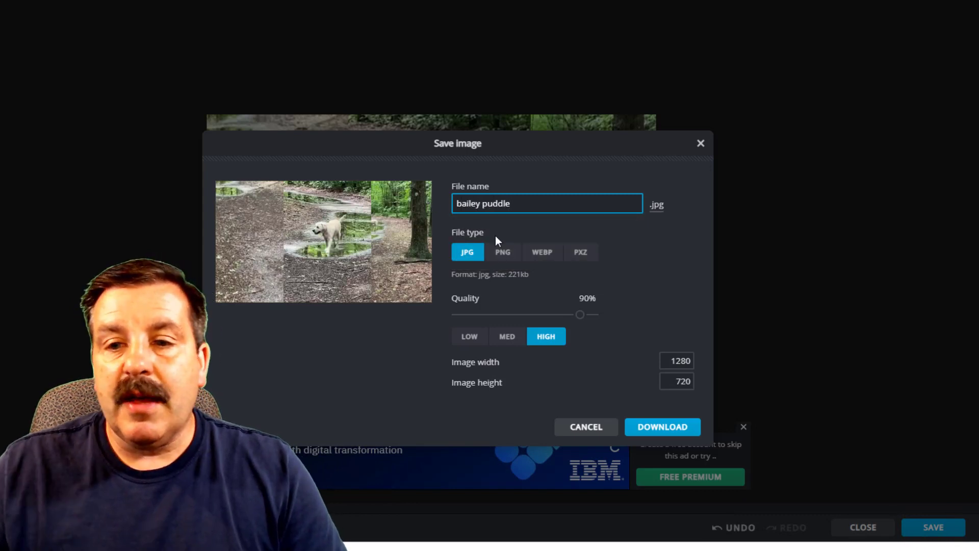
{"action": "left_click", "coordinate": [662, 426]}
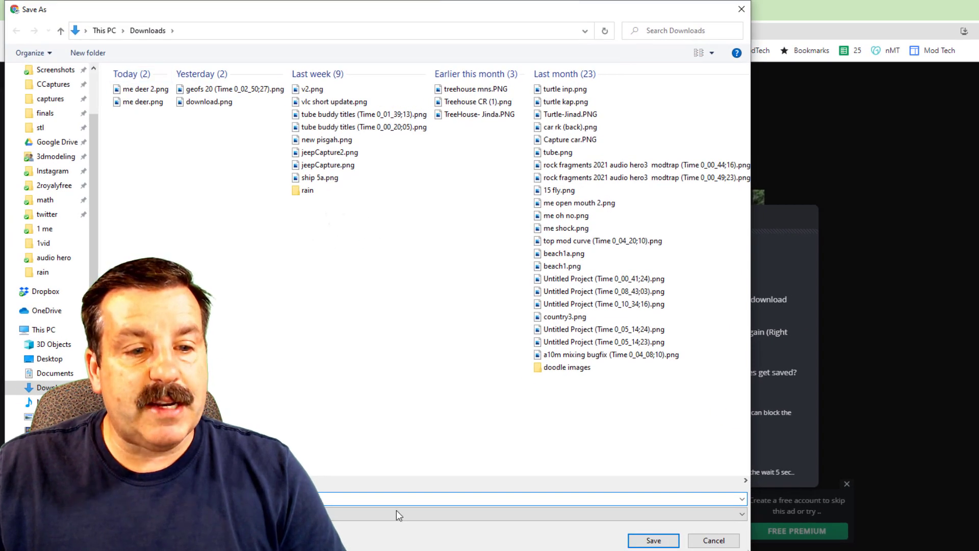
{"action": "left_click", "coordinate": [657, 540]}
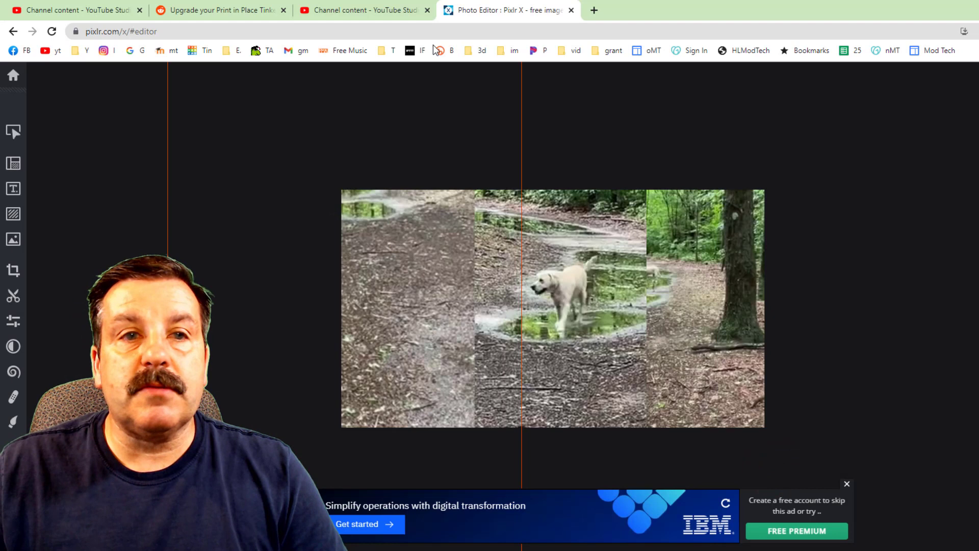
{"action": "mouse_move", "coordinate": [374, 11]}
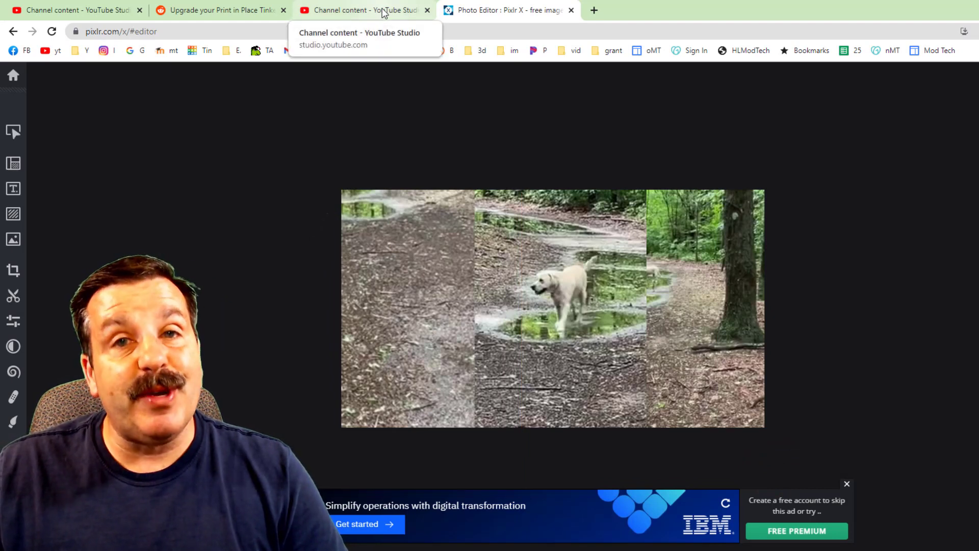
Open the top Puppies and puddles video's details page and show the TubeBuddy menu.
{"action": "left_click", "coordinate": [362, 11]}
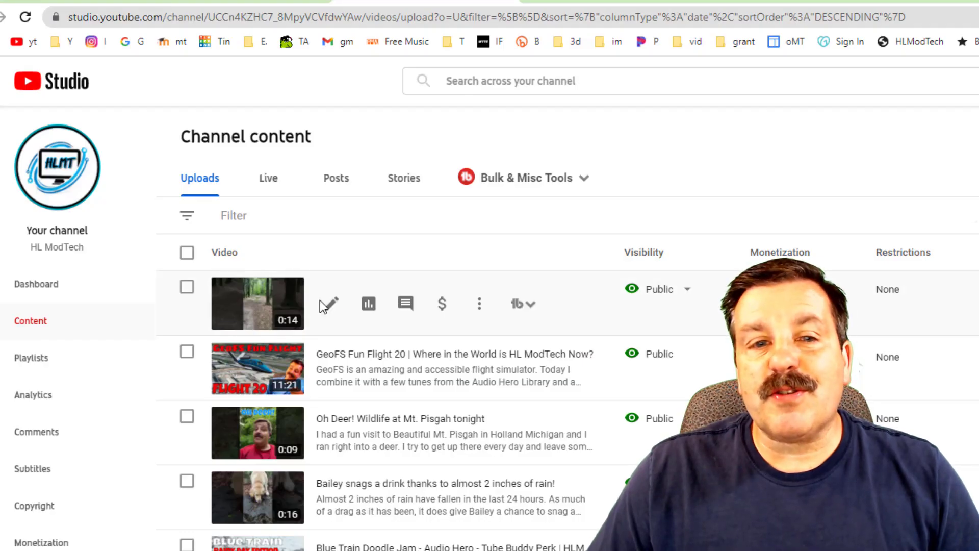
{"action": "left_click", "coordinate": [332, 304]}
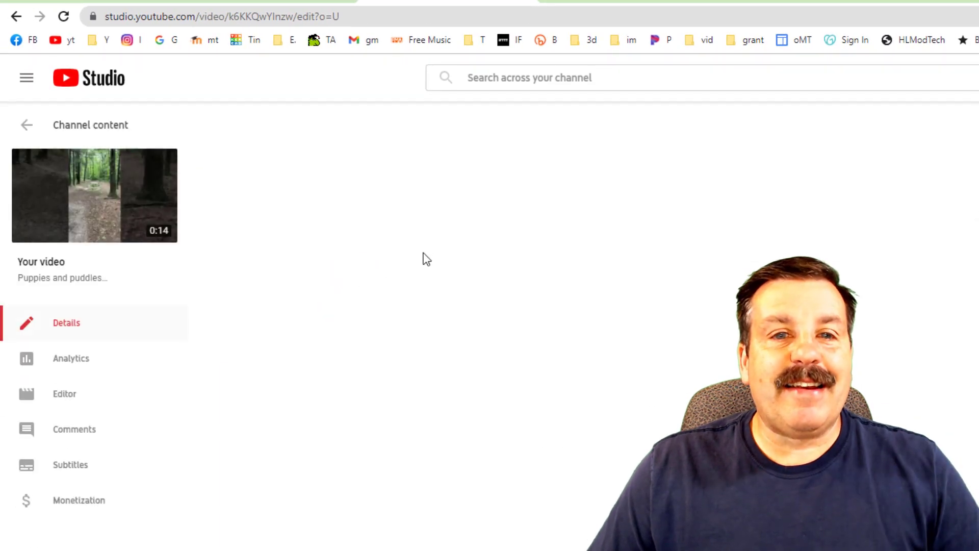
{"action": "left_click", "coordinate": [155, 259]}
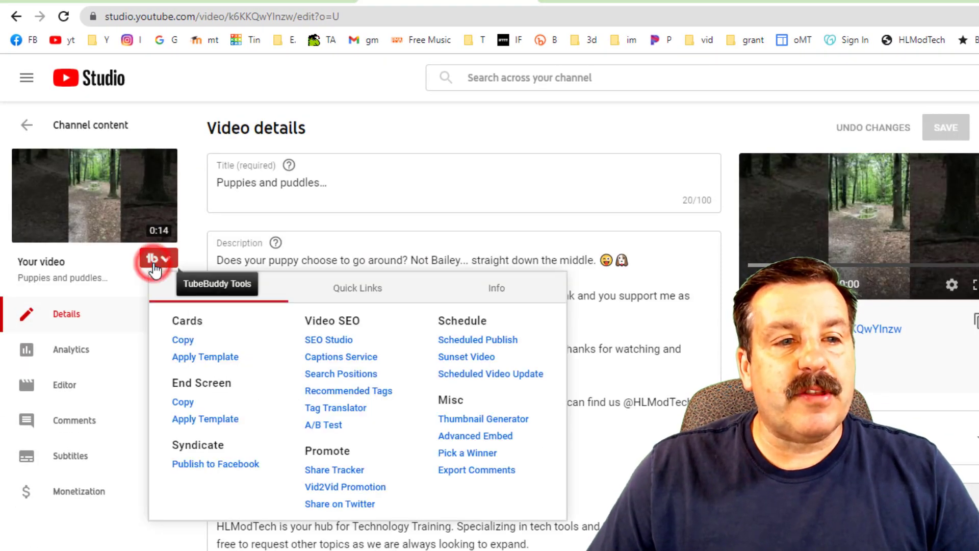
Launch the Thumbnail Generator, upload the puppy-in-puddle screenshot, and make it the background.
{"action": "left_click", "coordinate": [483, 419]}
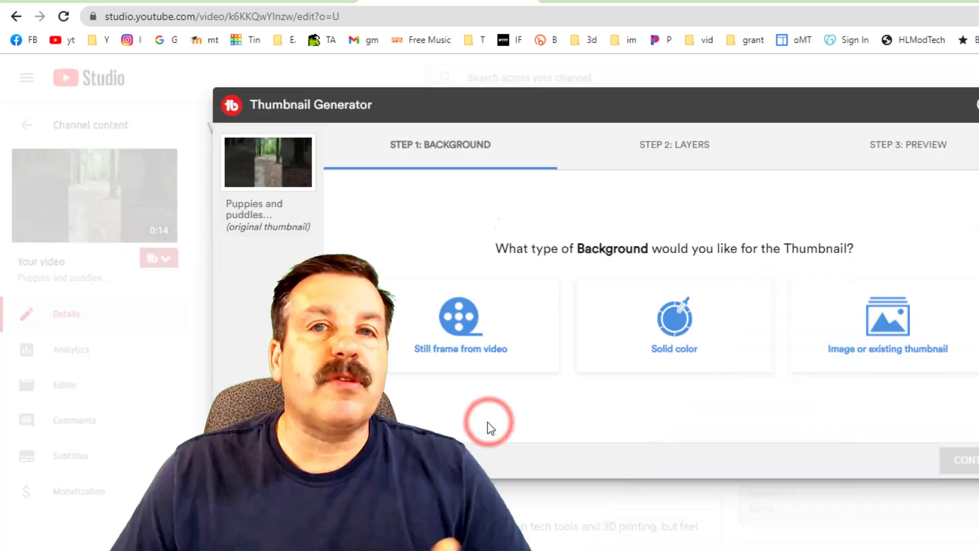
{"action": "left_click", "coordinate": [887, 327]}
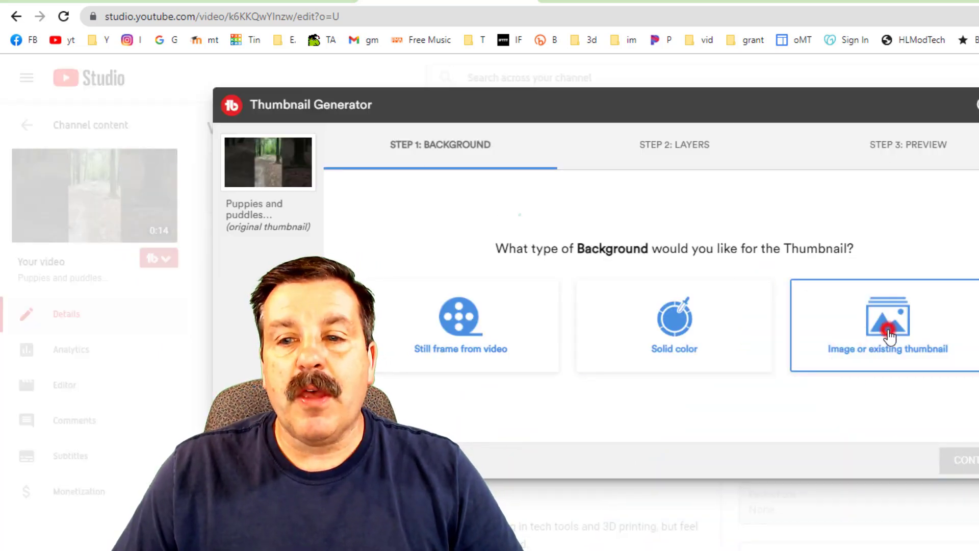
{"action": "left_click", "coordinate": [889, 332]}
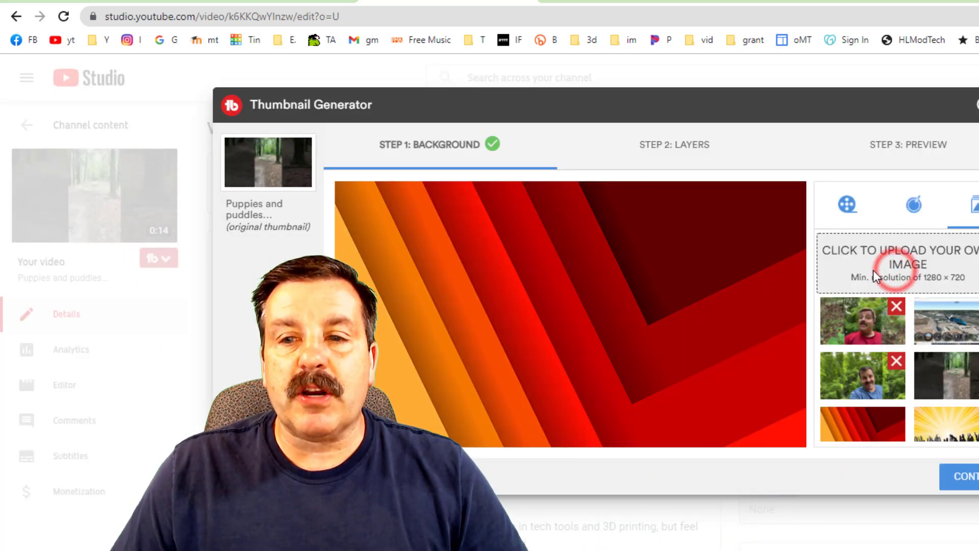
{"action": "left_click", "coordinate": [903, 257]}
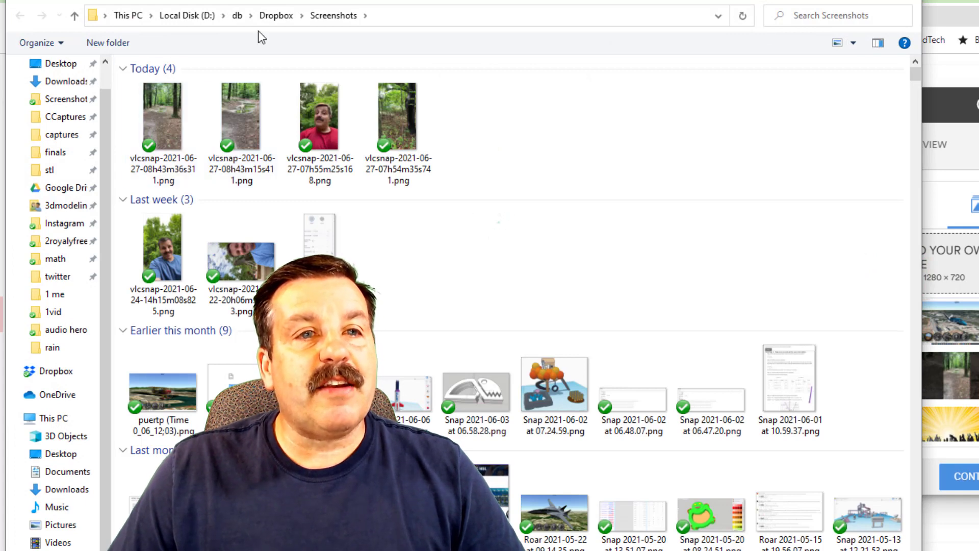
{"action": "left_click", "coordinate": [61, 81]}
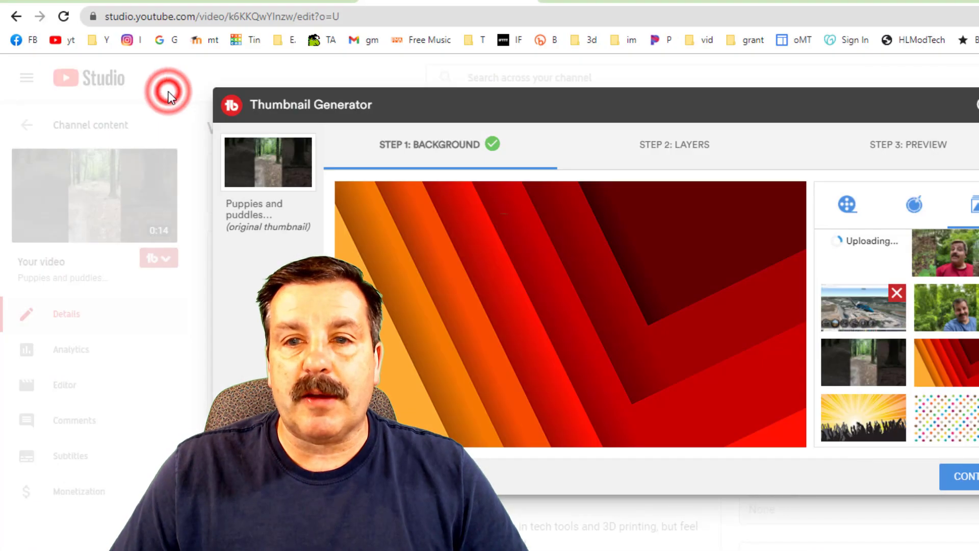
{"action": "mouse_move", "coordinate": [751, 337]}
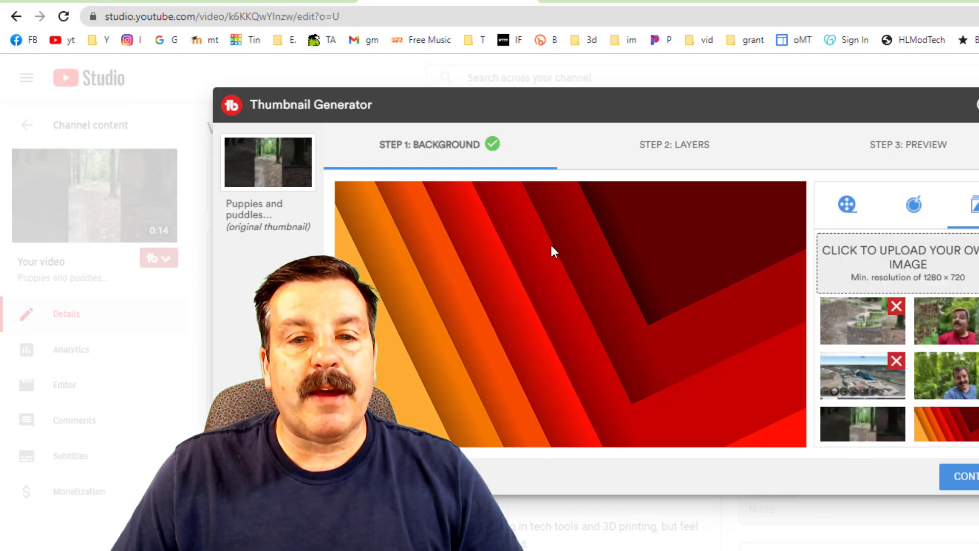
{"action": "left_click", "coordinate": [853, 324]}
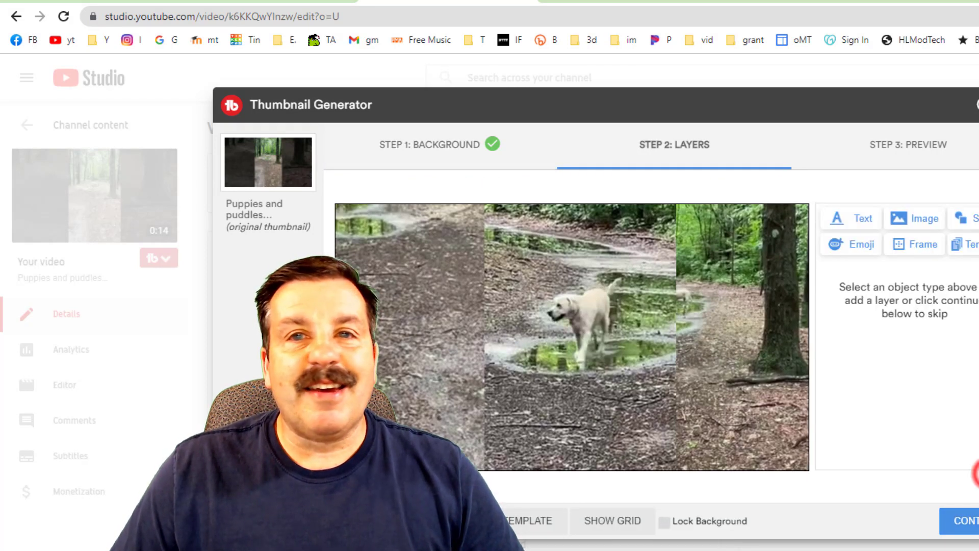
Apply the saved 'shorts 3' template with dark side panels and red title text.
{"action": "left_click", "coordinate": [905, 238]}
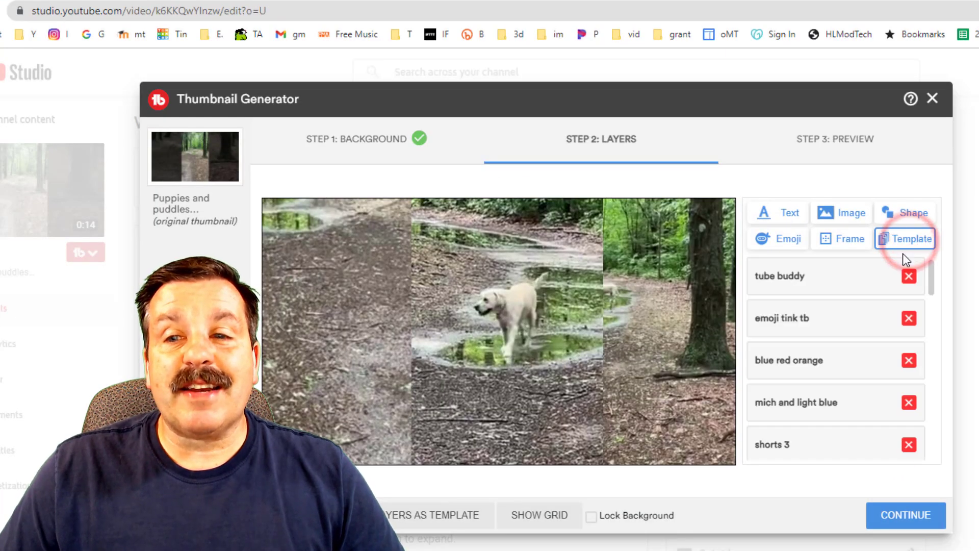
{"action": "left_click", "coordinate": [774, 456]}
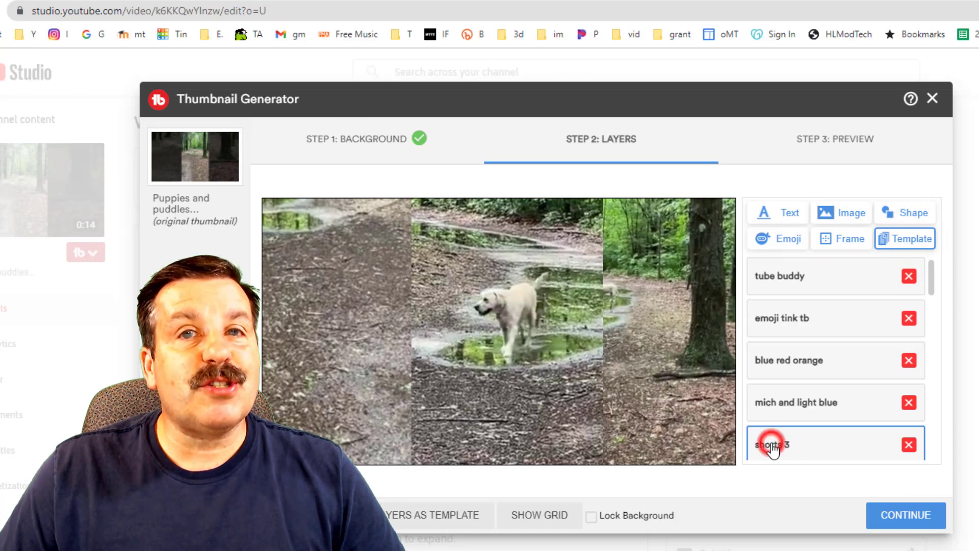
{"action": "left_click", "coordinate": [772, 445]}
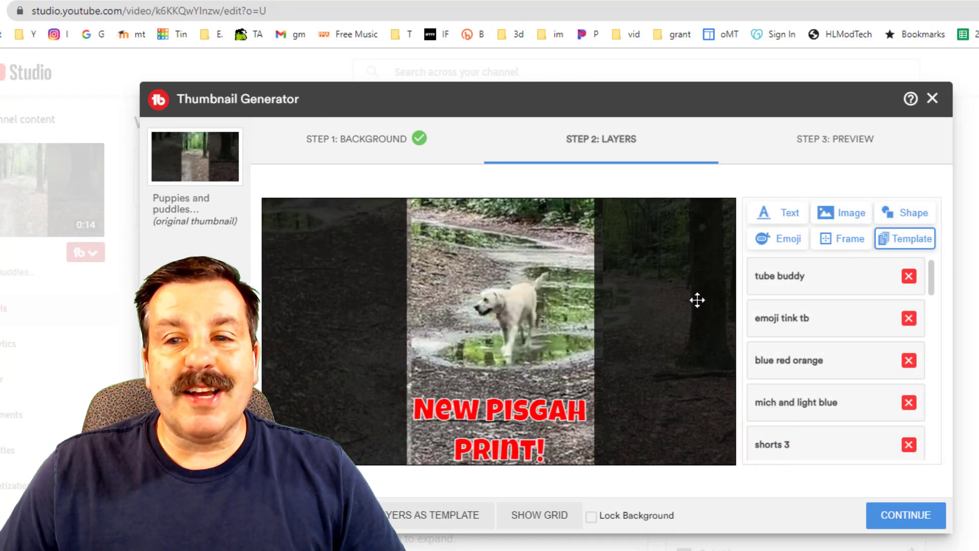
Add a partly transparent black square and reposition the side panel edge around the dog.
{"action": "left_click", "coordinate": [905, 213]}
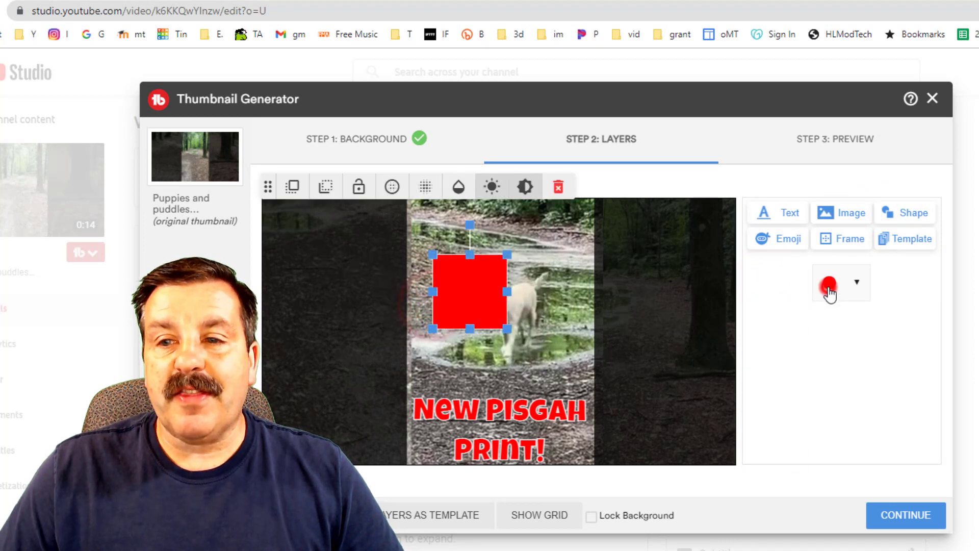
{"action": "left_click", "coordinate": [829, 283]}
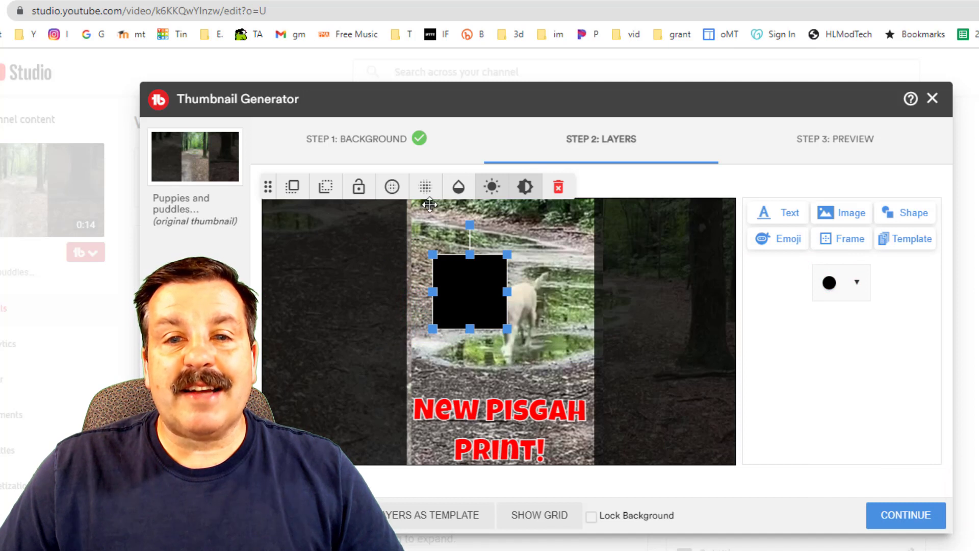
{"action": "left_click", "coordinate": [459, 186]}
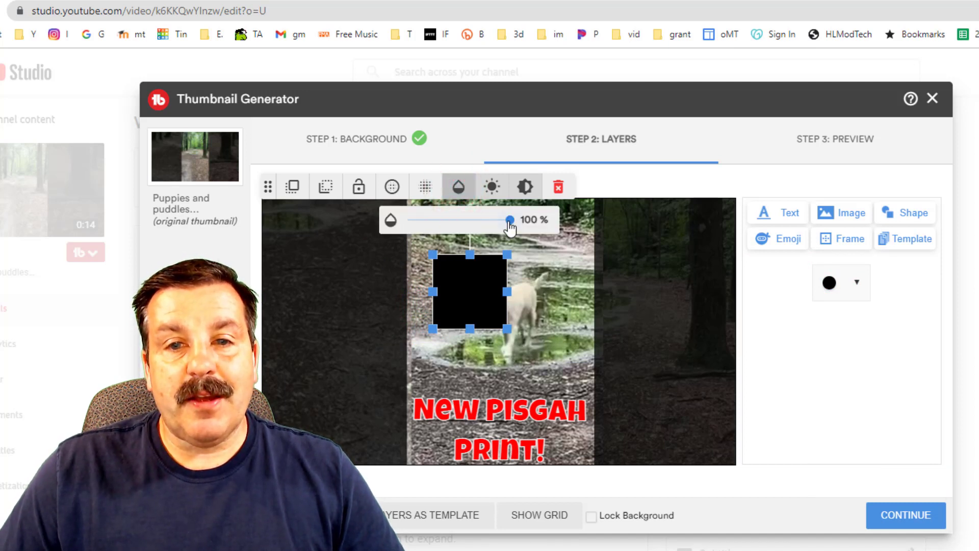
{"action": "left_click_drag", "start_coordinate": [508, 219], "coordinate": [484, 219]}
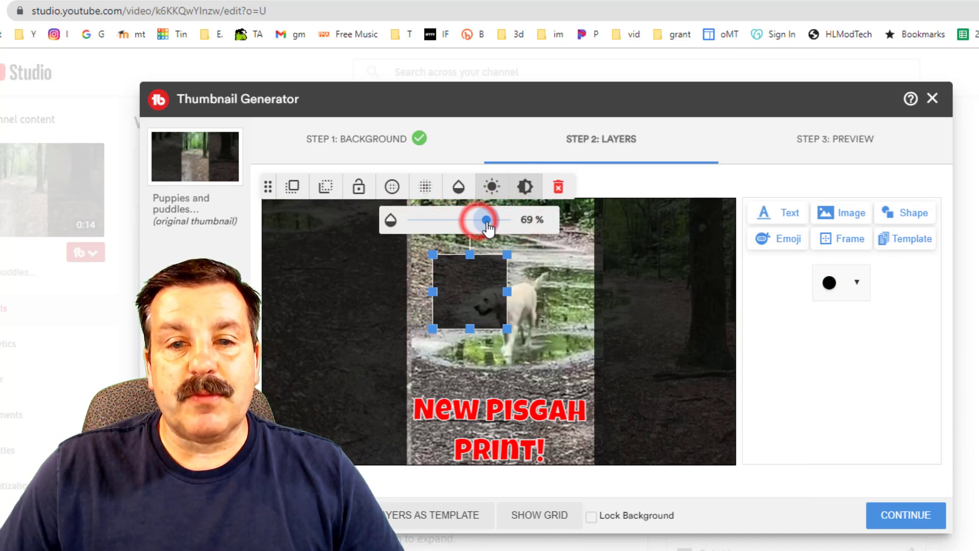
{"action": "left_click_drag", "start_coordinate": [486, 220], "coordinate": [486, 220]}
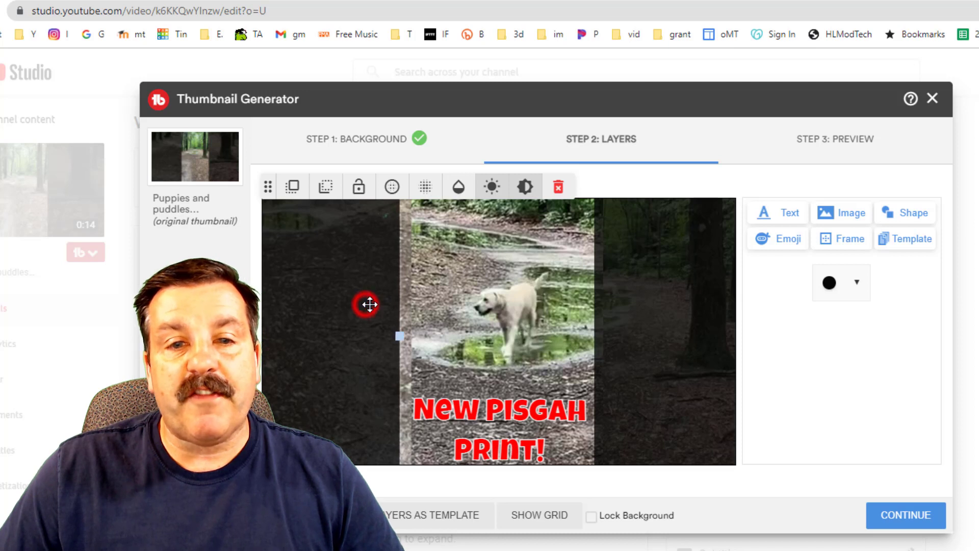
{"action": "left_click_drag", "start_coordinate": [367, 305], "coordinate": [649, 306]}
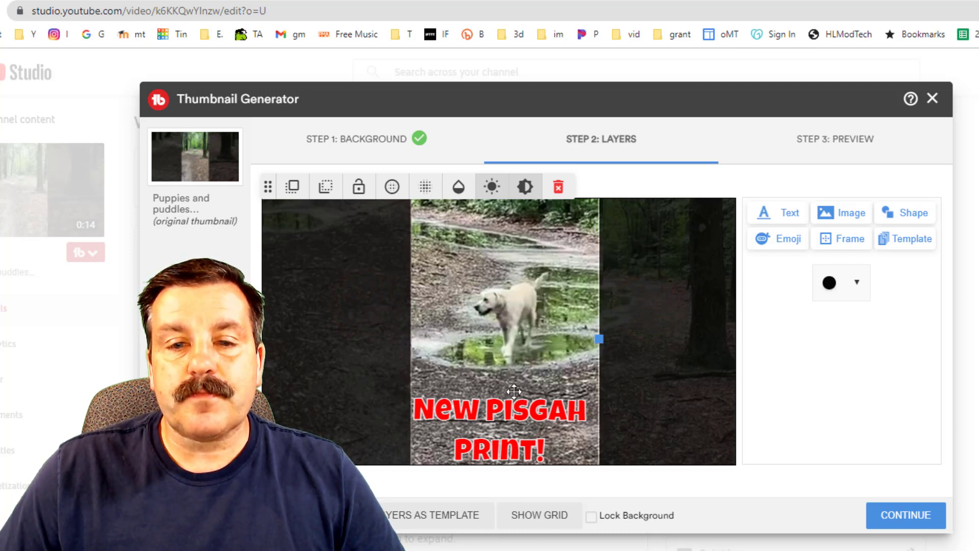
Replace the red 'New Pisgah Print!' title with 'Puppies & Puddles'.
{"action": "left_click", "coordinate": [501, 416]}
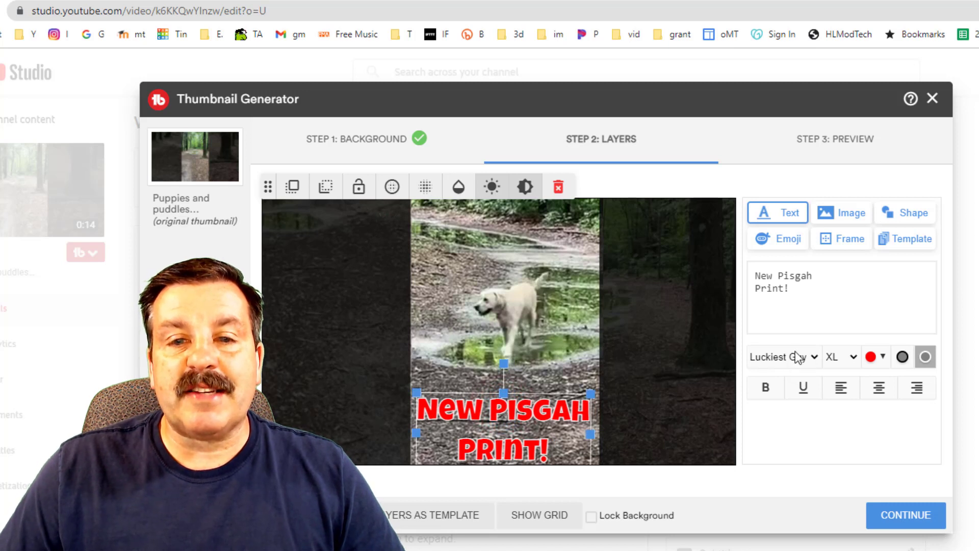
{"action": "type", "text": "Puppies &"}
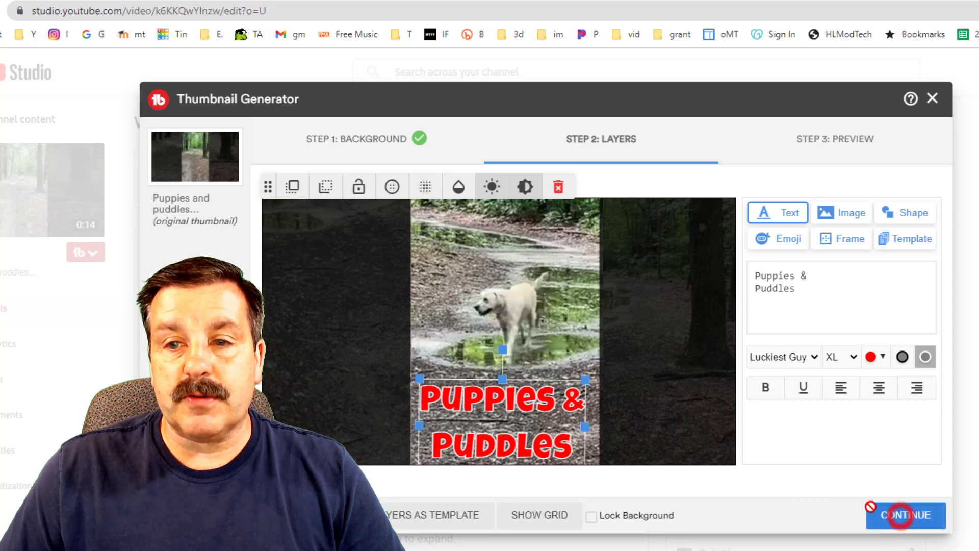
Preview and confirm publishing the Puppies & Puddles thumbnail, then close the generator.
{"action": "left_click", "coordinate": [904, 516]}
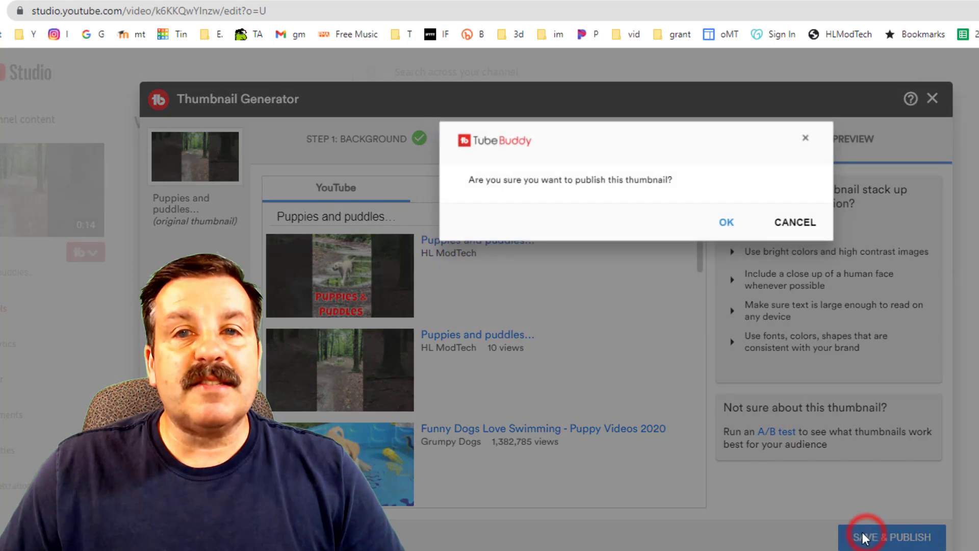
{"action": "left_click", "coordinate": [726, 222]}
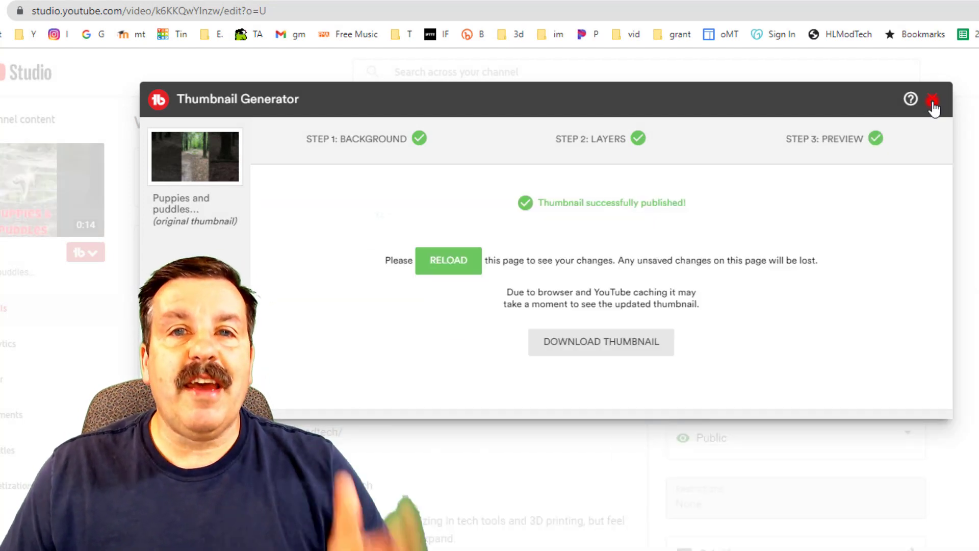
{"action": "left_click", "coordinate": [933, 100]}
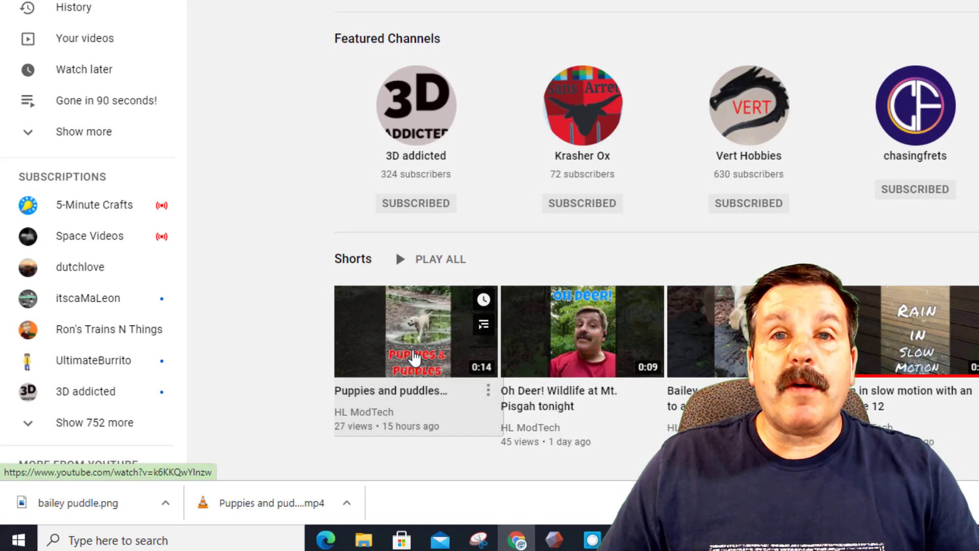
Open the 'Puppies and puddles' short from the channel page and show its full description.
{"action": "left_click", "coordinate": [416, 332]}
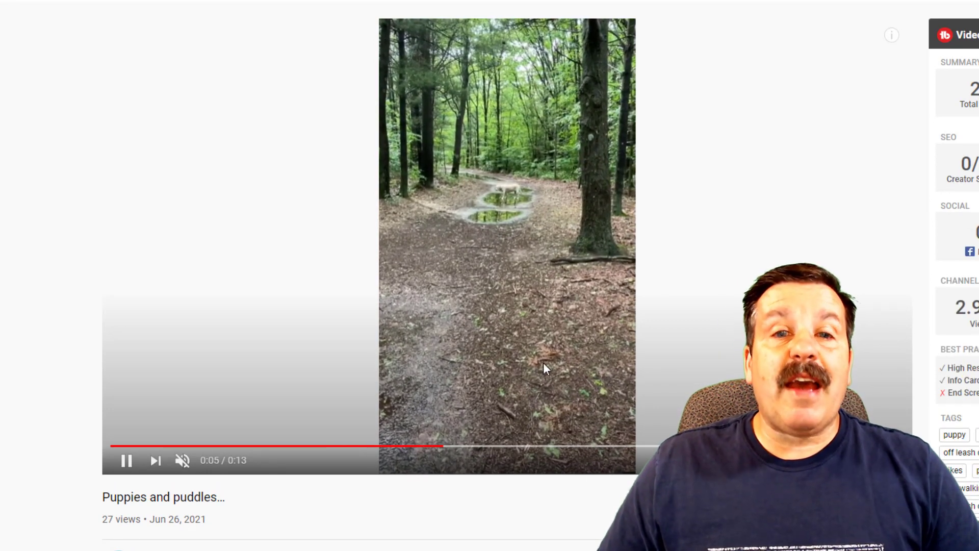
{"action": "scroll", "scroll_direction": "down", "scroll_amount": 3}
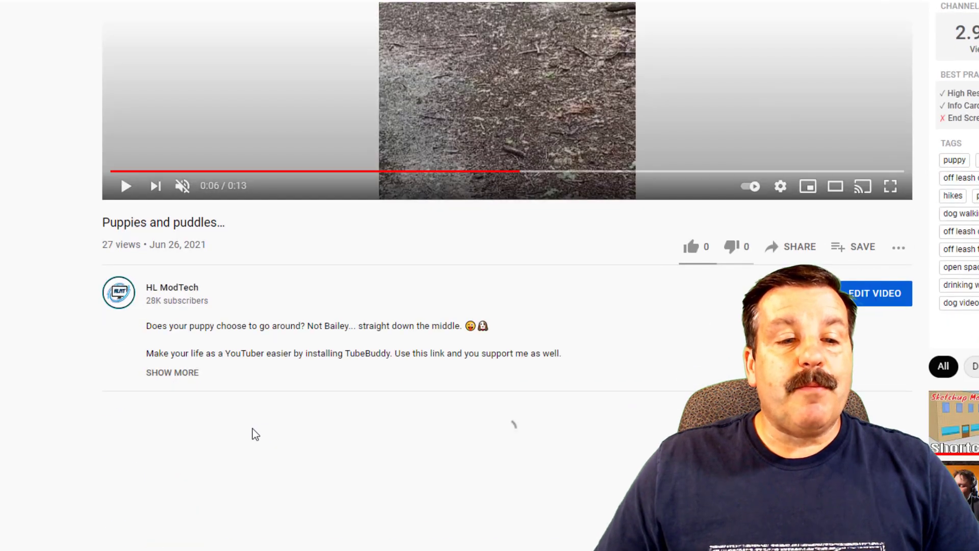
{"action": "left_click", "coordinate": [173, 373]}
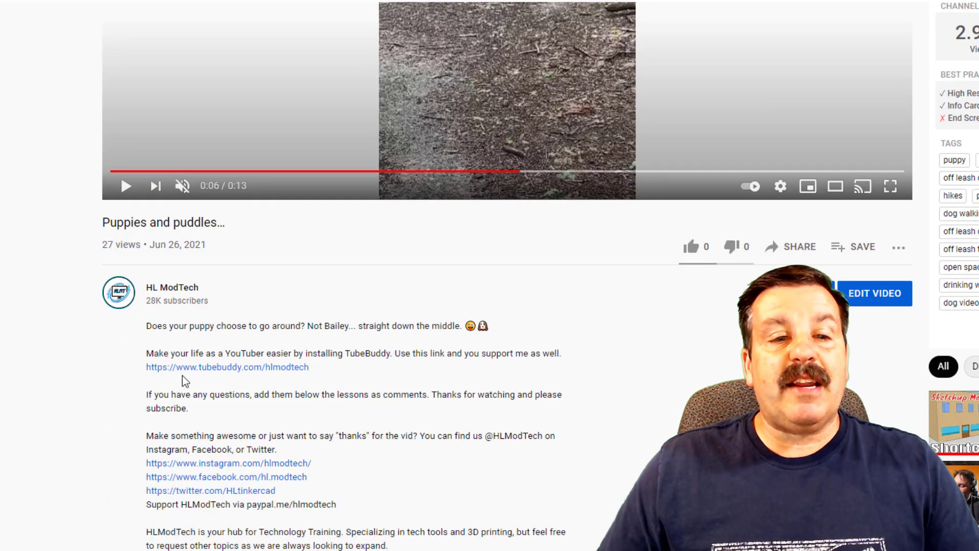